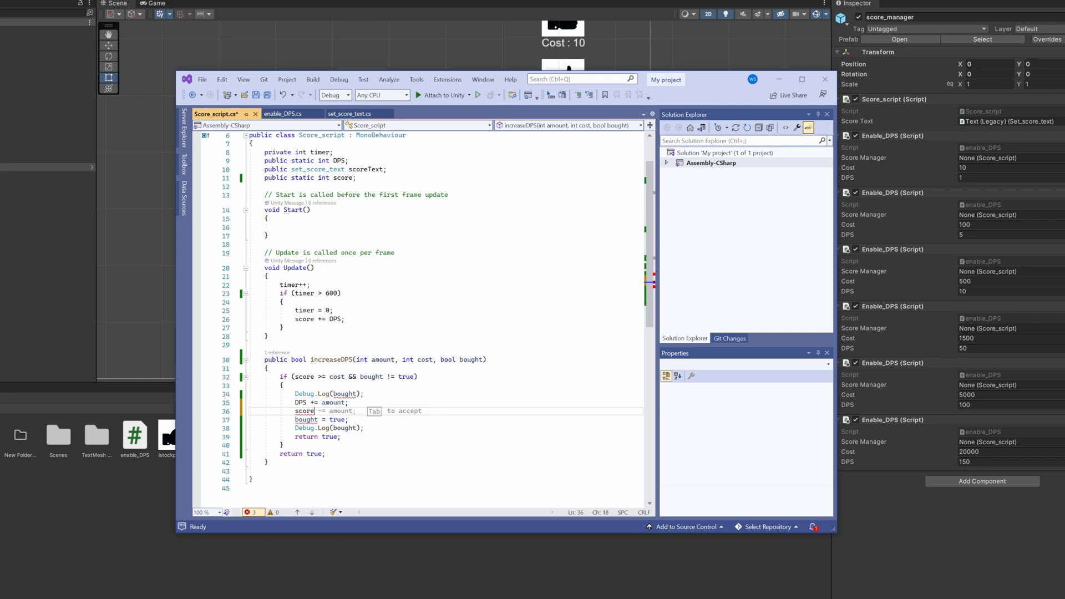
- Accept the suggested score subtraction line in Score_script.cs and save it
key(ctrl+s)
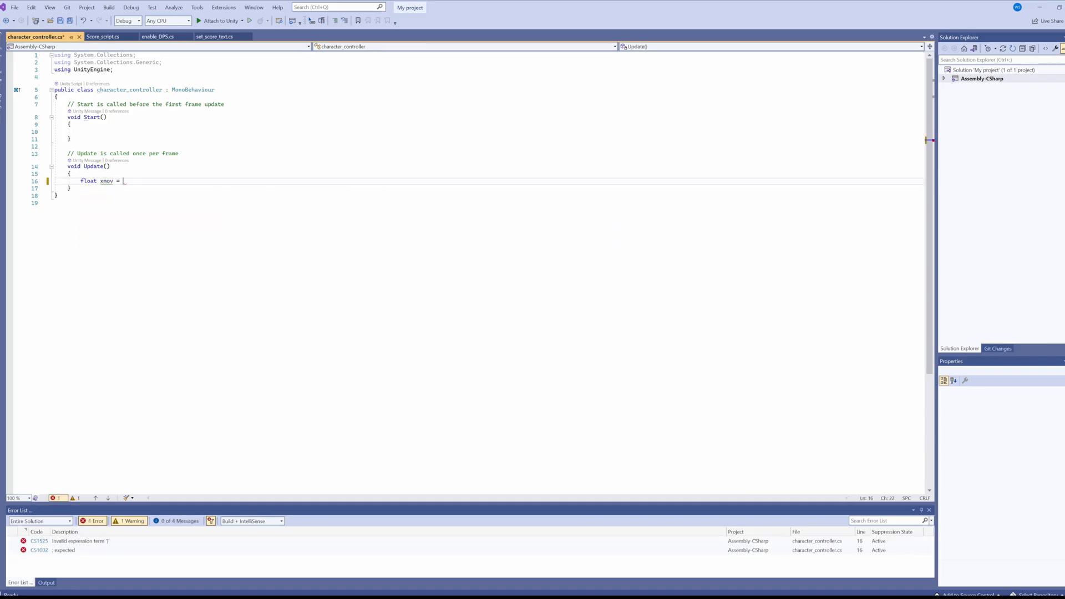
- Assign xmov from Input.GetAxisRaw("horizontal") and start a Ymov GetAxisRaw line
text(Input.GetAxisRaw("horizontal"))
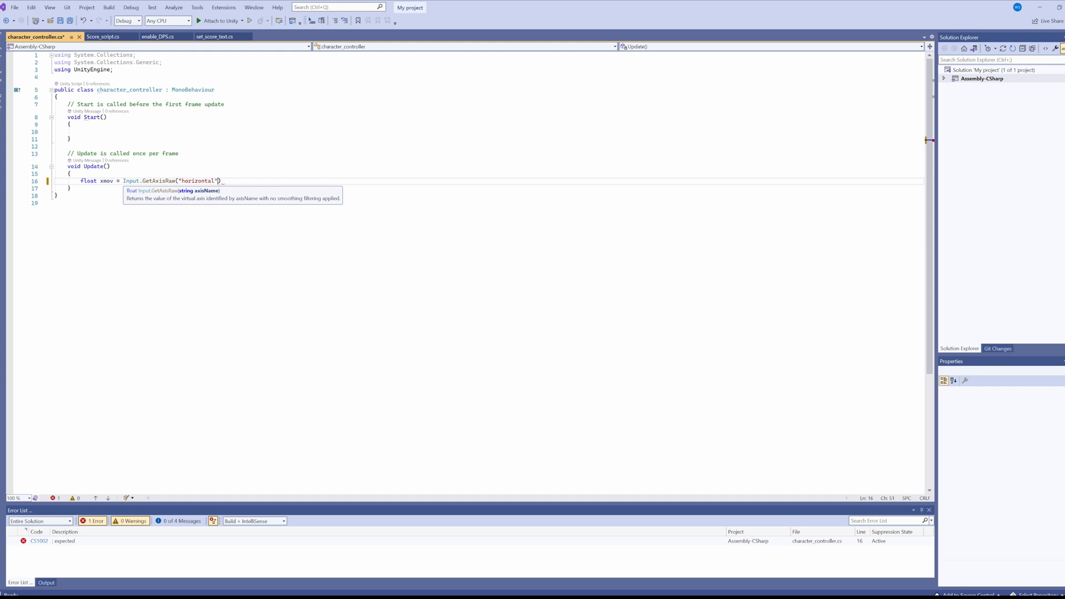
text(flat Ymov = Input.GetAxisRaw))
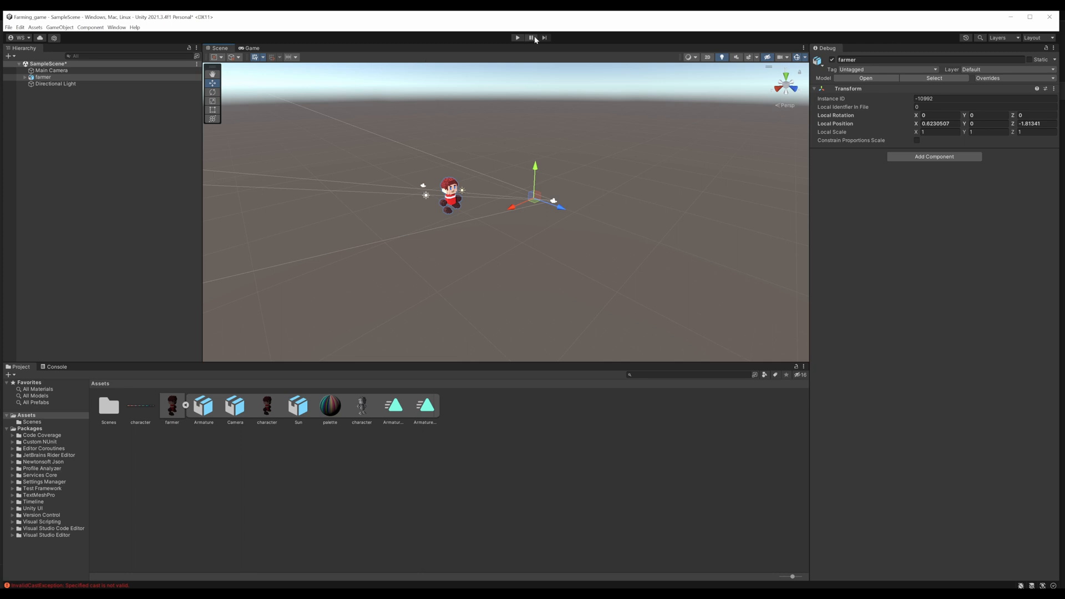
- Place the red voxel farmer model into the farming game's SampleScene
click(517, 38)
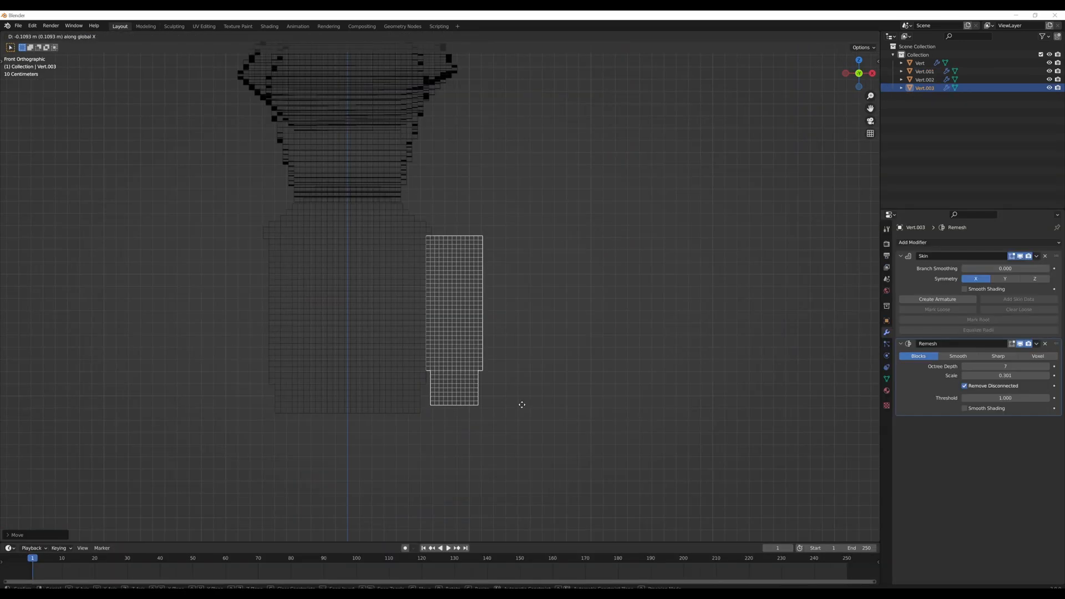
- Position the Vert.003 blocky limb mesh along X beside the main body
click(924, 243)
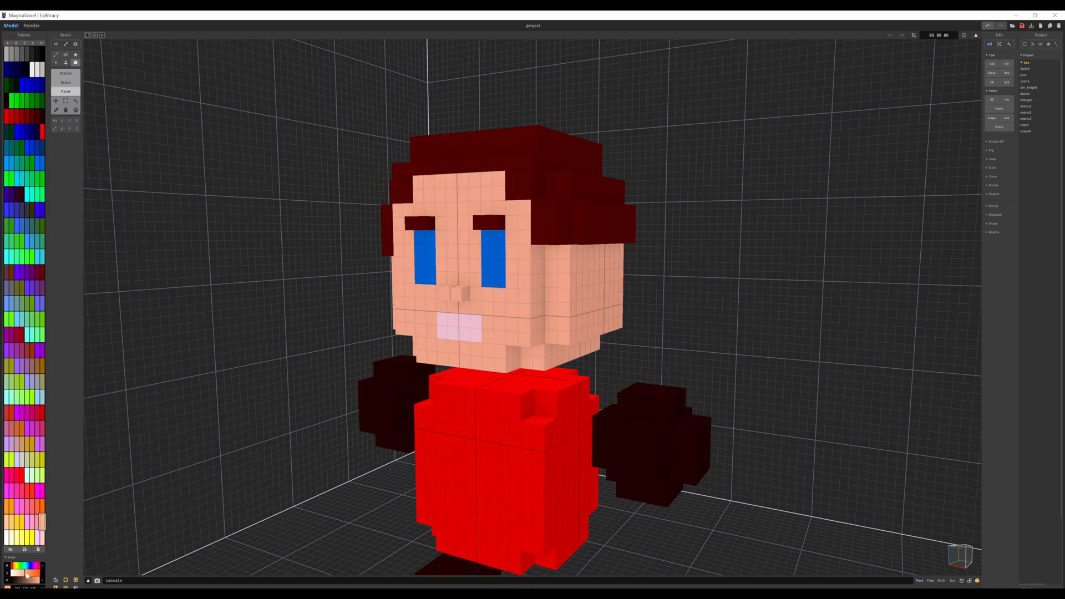
- Pick a palette colour to paint the voxel farmer's hair, eyes, body and hands
click(442, 320)
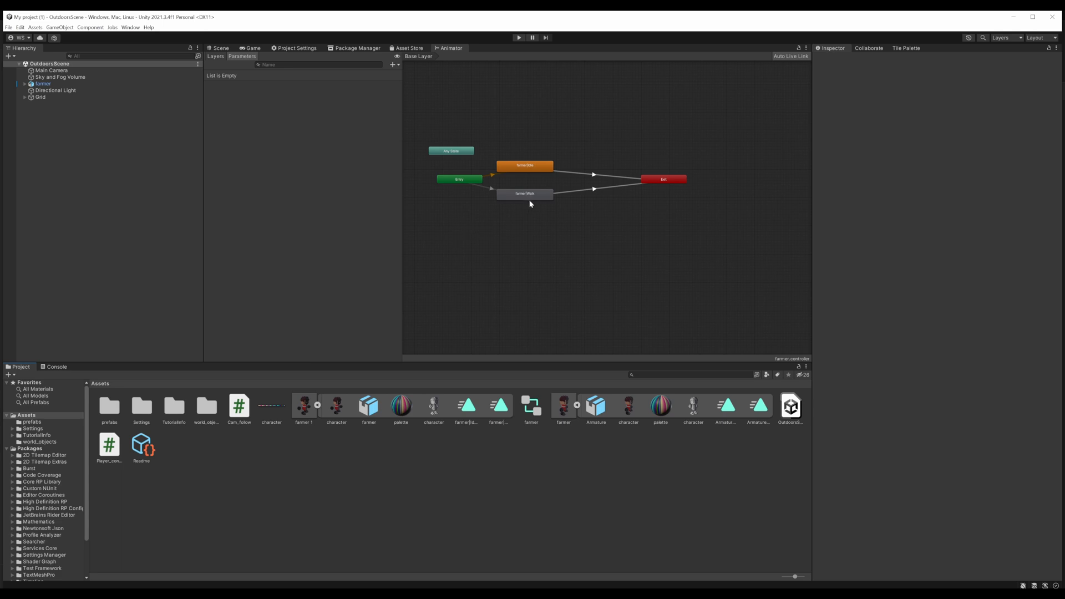
- Inspect the farmer|Walk state and its Exit transition, paint a sand tile, and pose a rig bone for keyframing
click(524, 193)
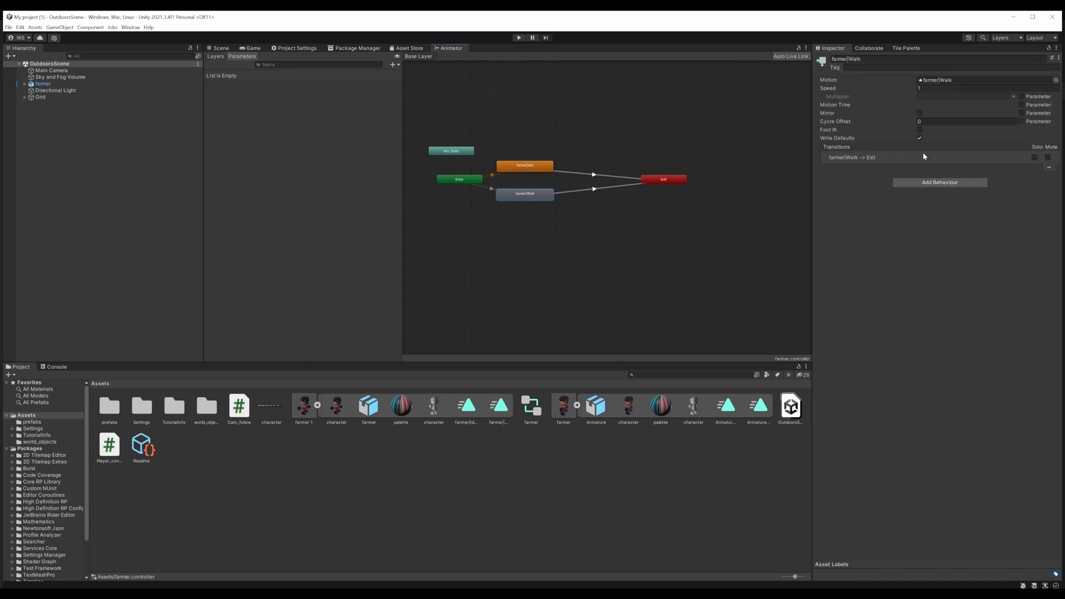
click(518, 38)
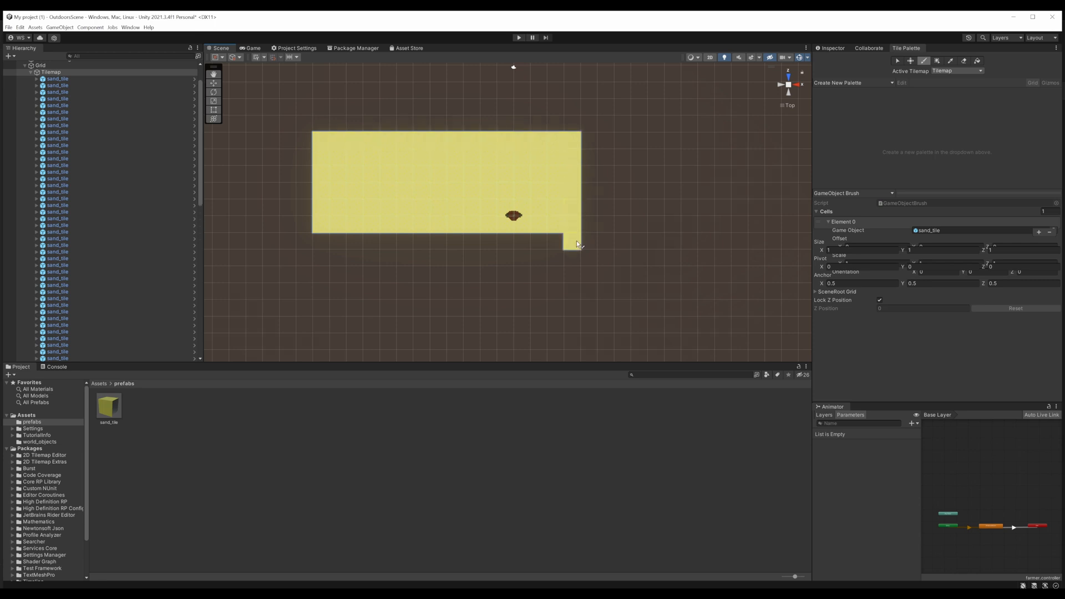
click(518, 38)
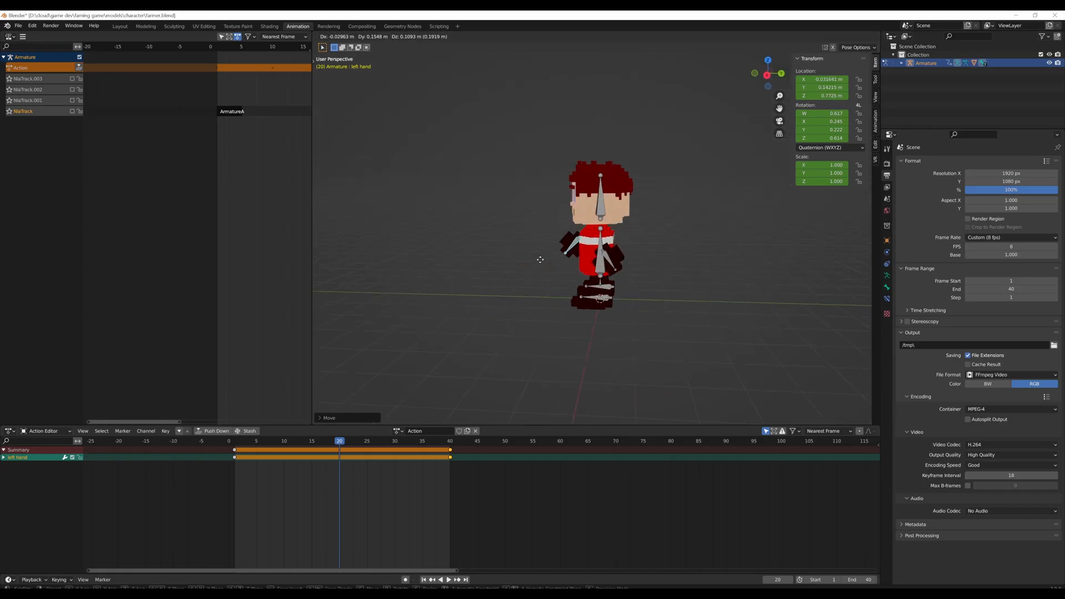
click(447, 579)
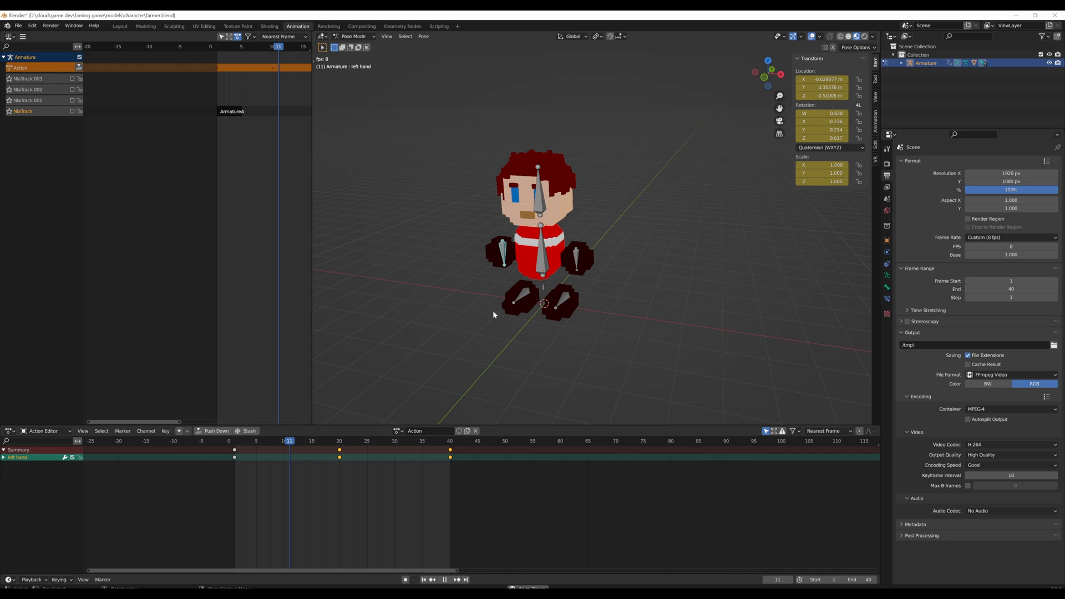
click(323, 441)
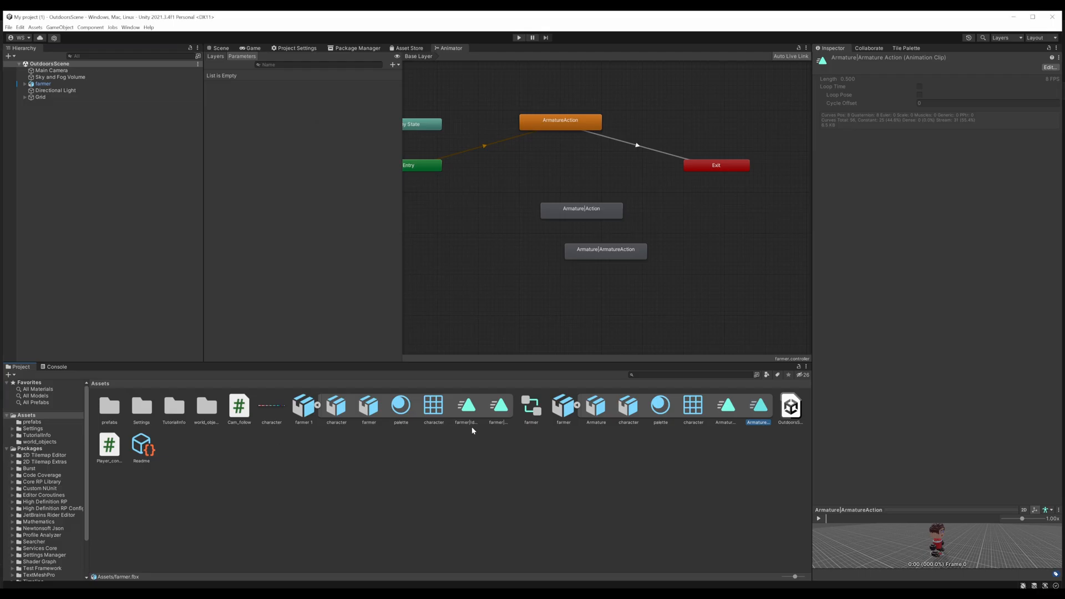
- Add farmer|Idle as an animator state and remove the unwanted Armature action states
click(467, 407)
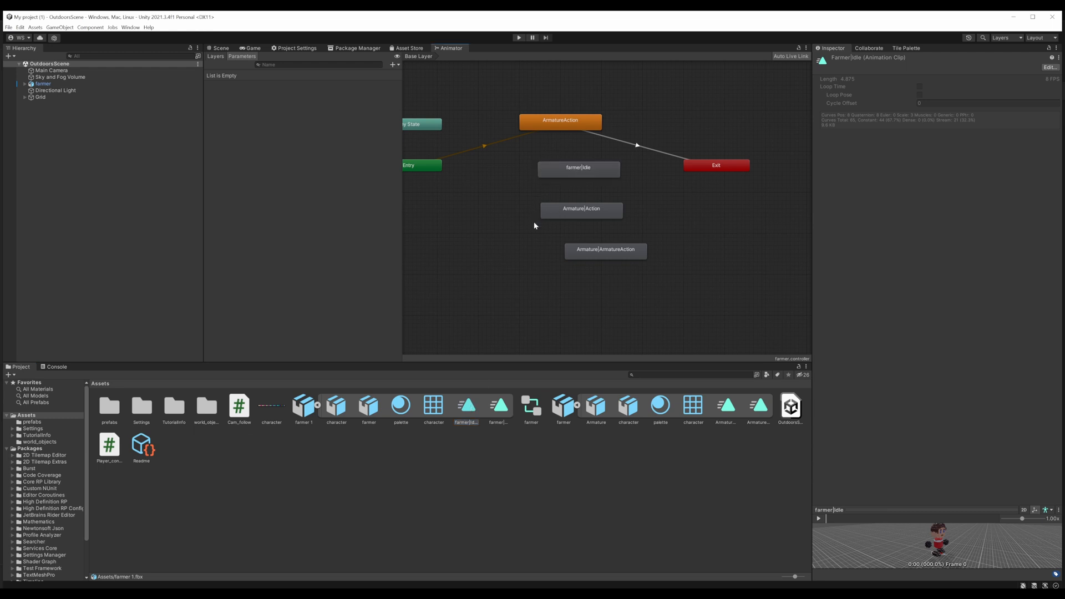
click(499, 406)
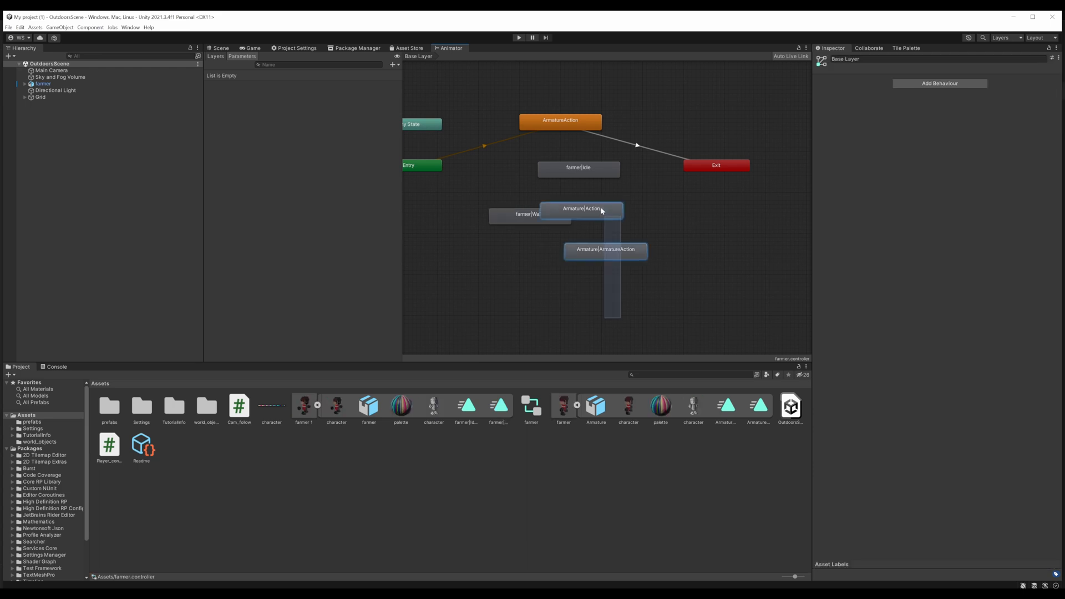
click(419, 165)
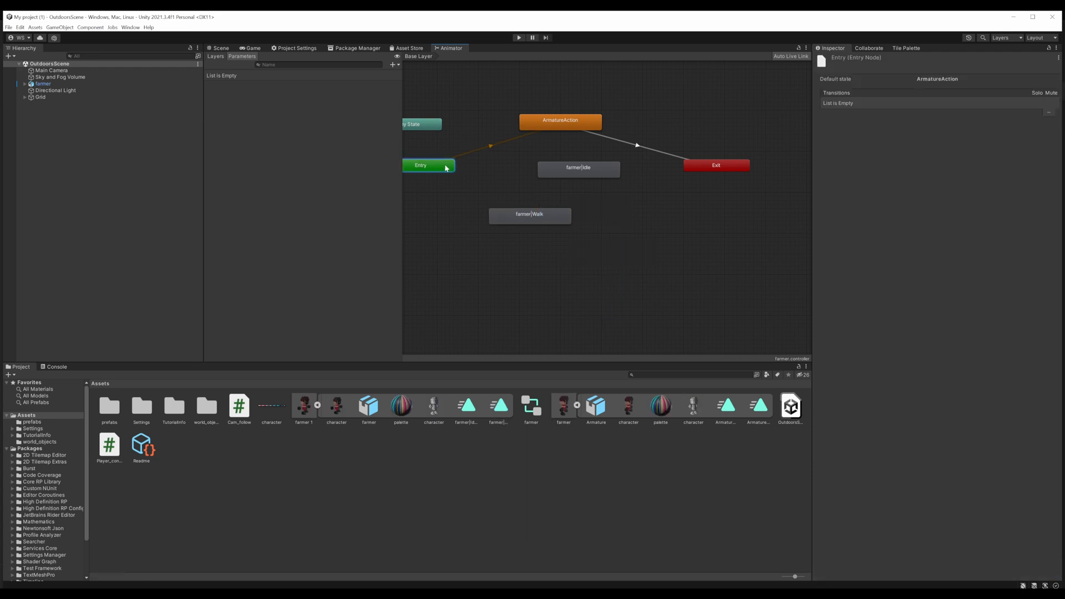
- Make farmer|Idle the layer default state and move on to the plantObject script
click(578, 168)
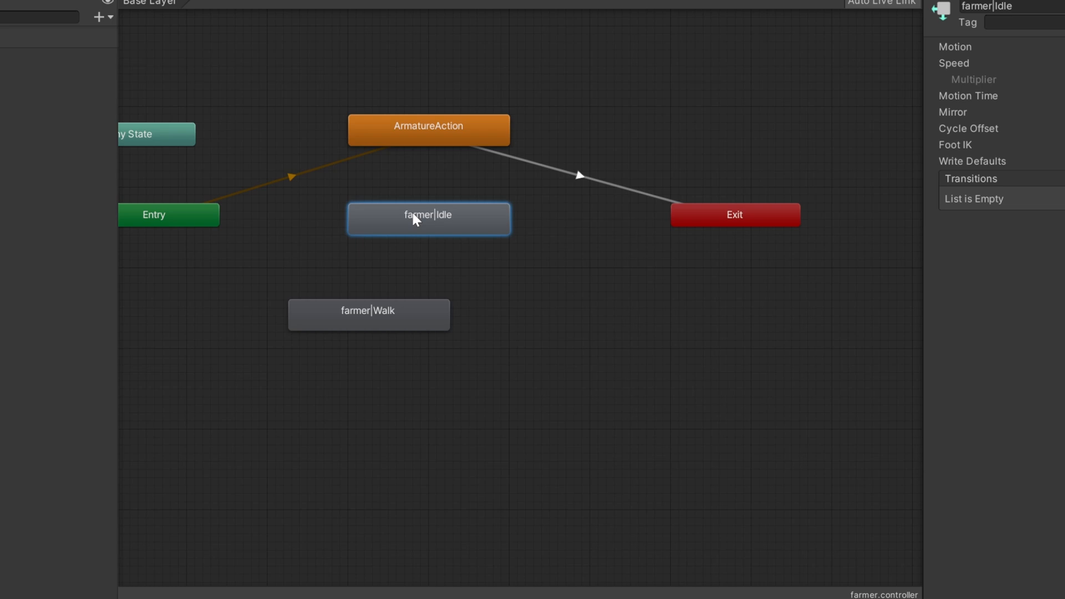
right_click(407, 218)
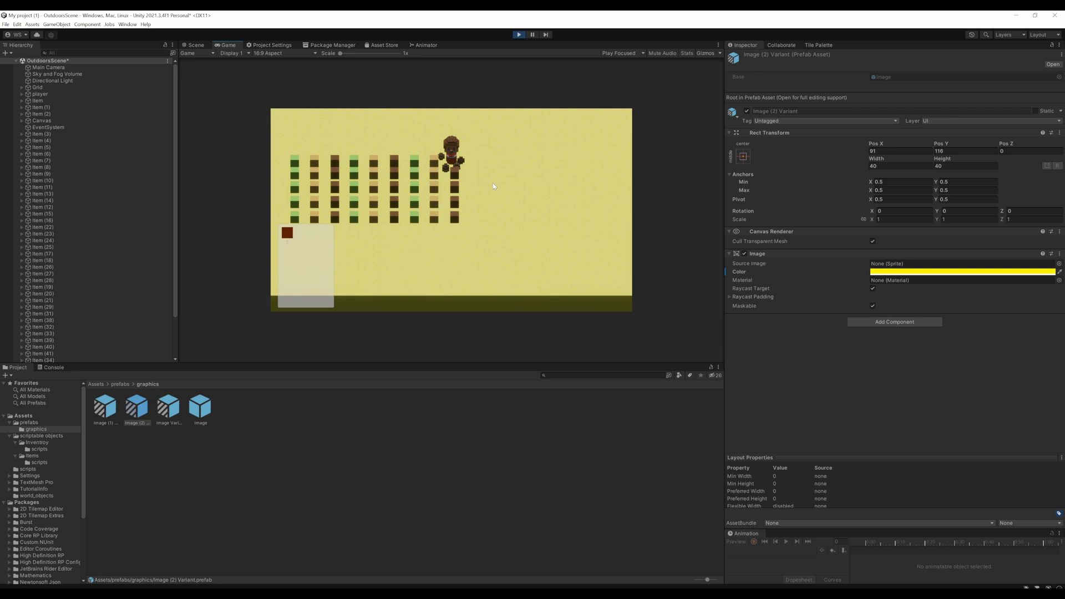
double_click(172, 404)
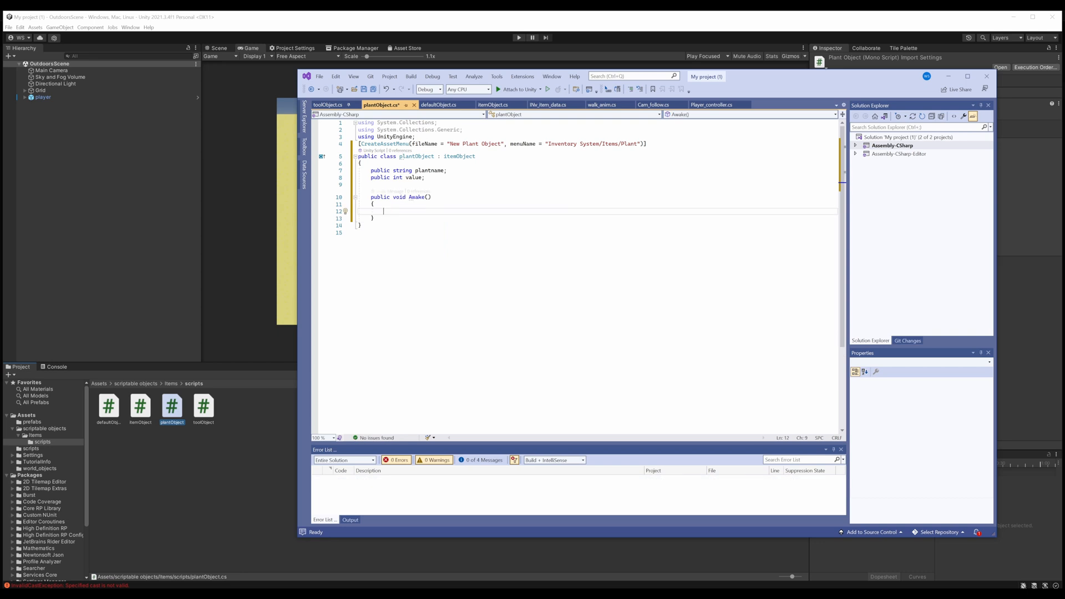
- Rename an invSlot constructor parameter in the INv_object script, save it, and test the platformer in Play mode
click(238, 91)
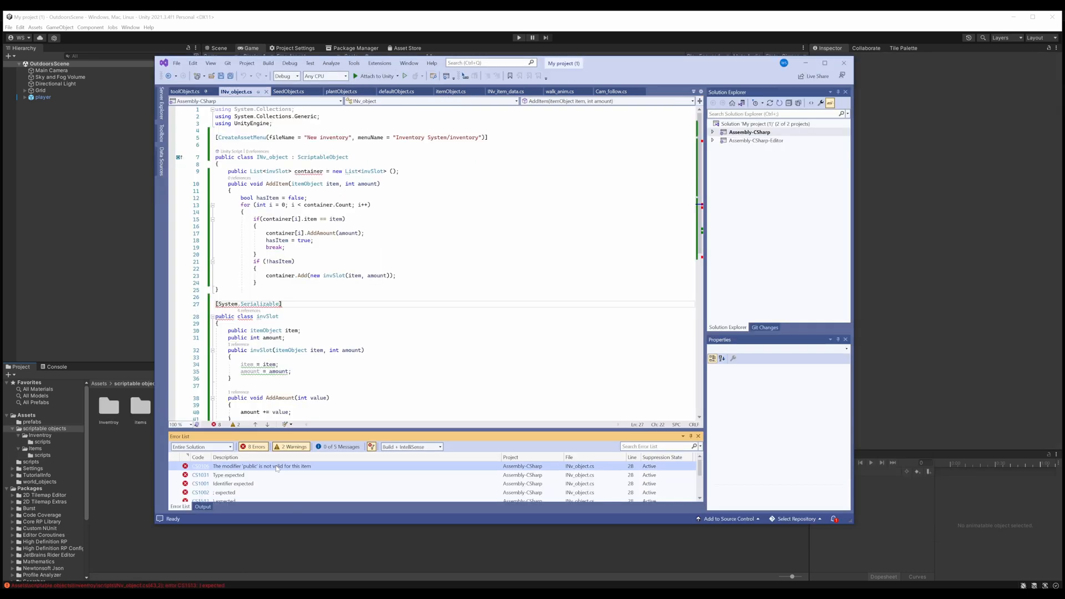
double_click(244, 317)
text(_)
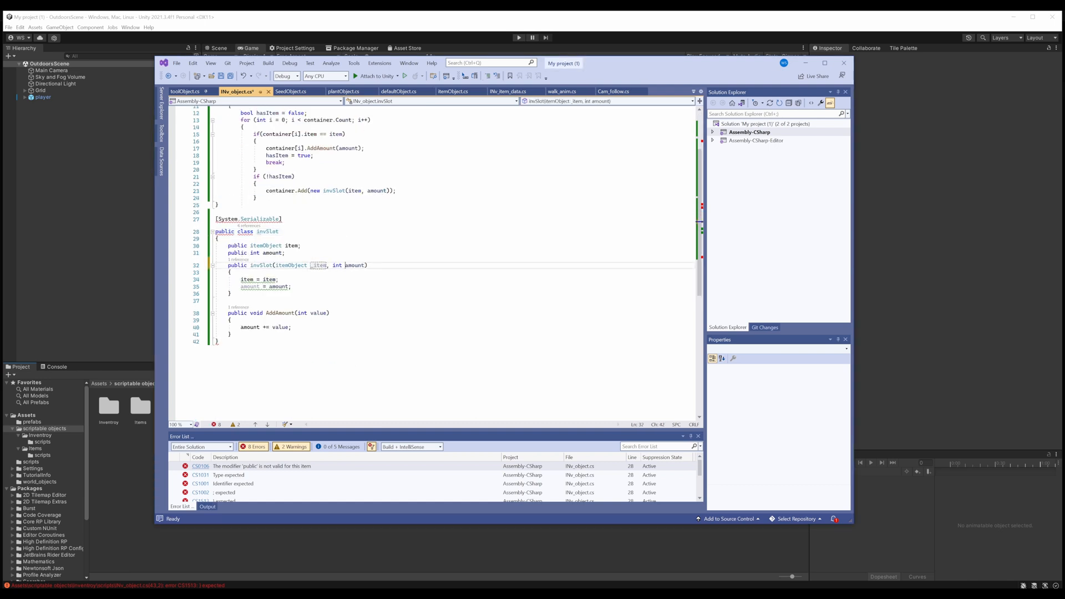
key(ctrl+s)
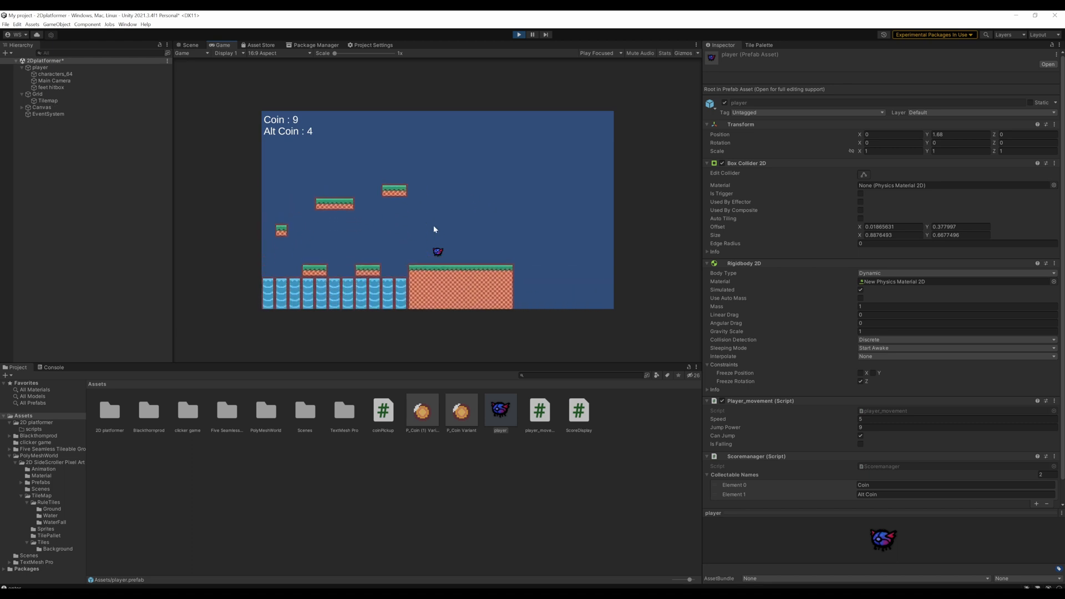
click(518, 34)
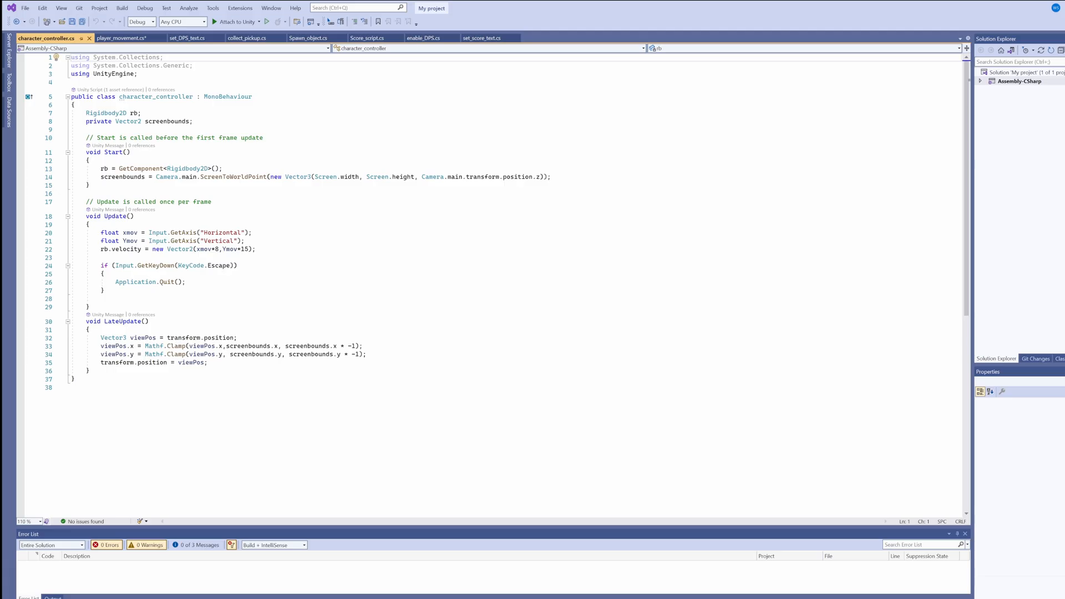
- In player_movement.cs, begin FixedUpdate with 'float xMove = Input.'
click(116, 38)
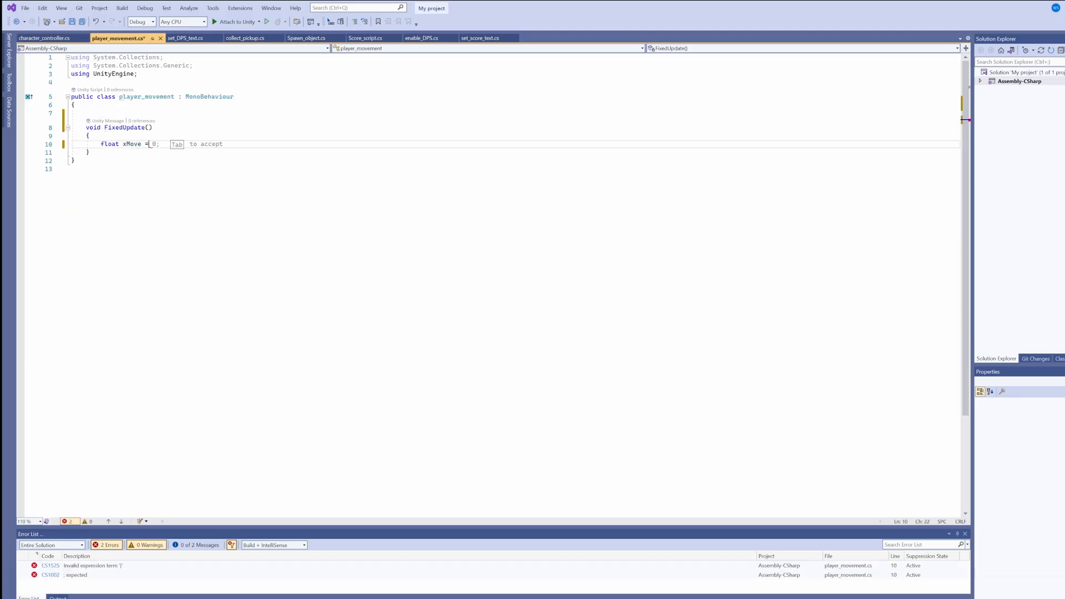
text(Input.)
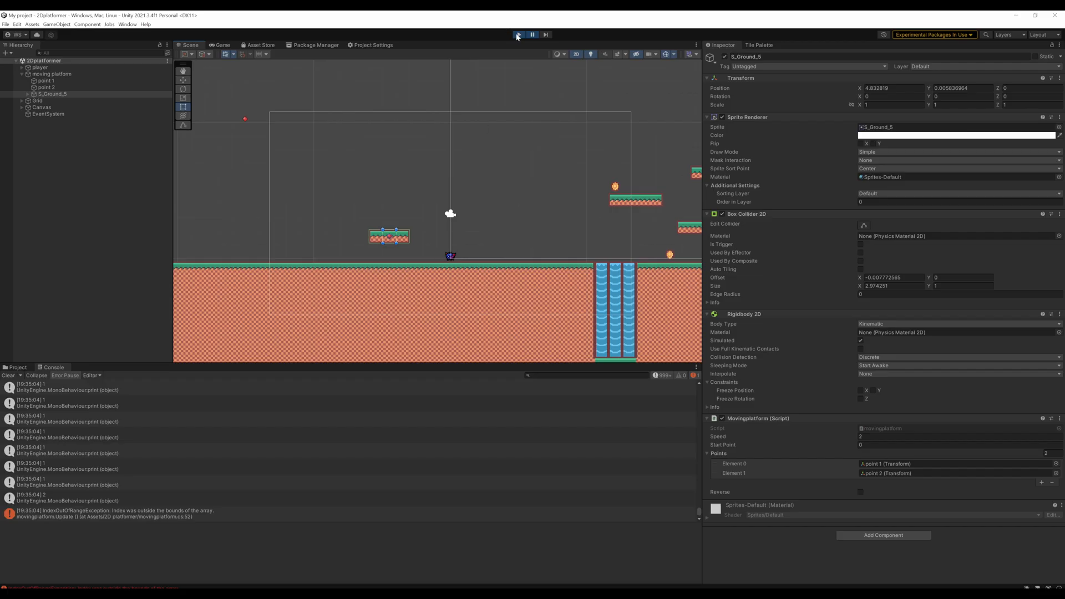
- Run the platformer and scroll the Inspector down to the Movingplatform script settings
click(518, 35)
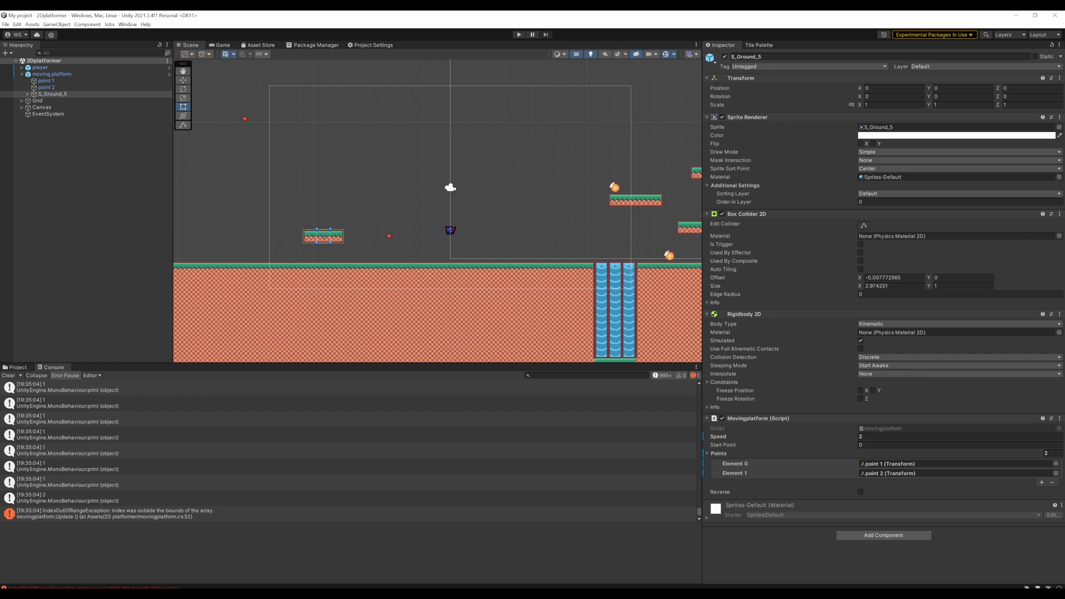
click(518, 34)
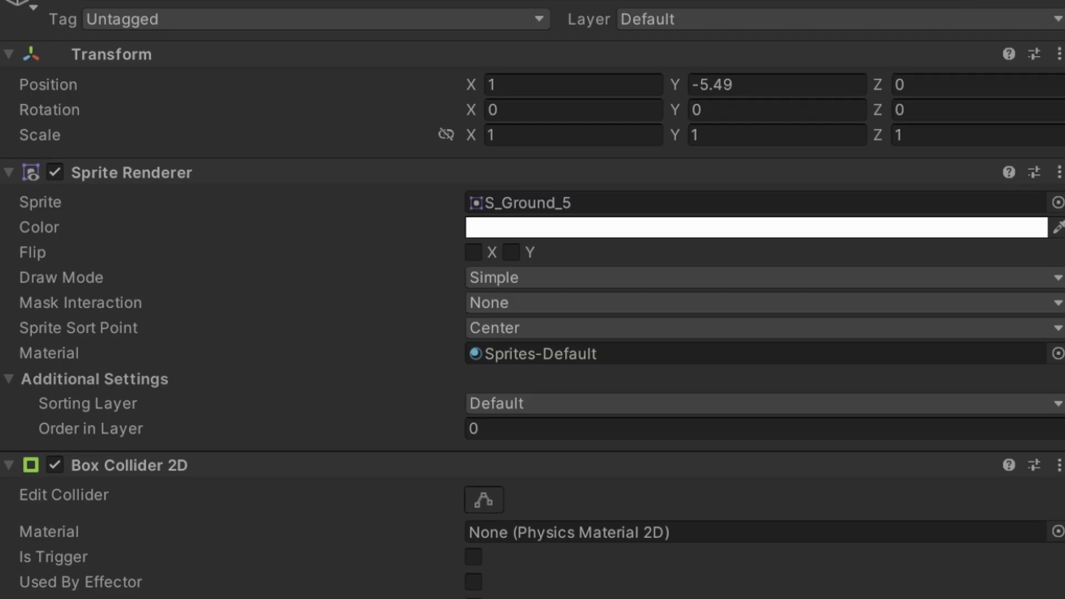
scroll(down, 3)
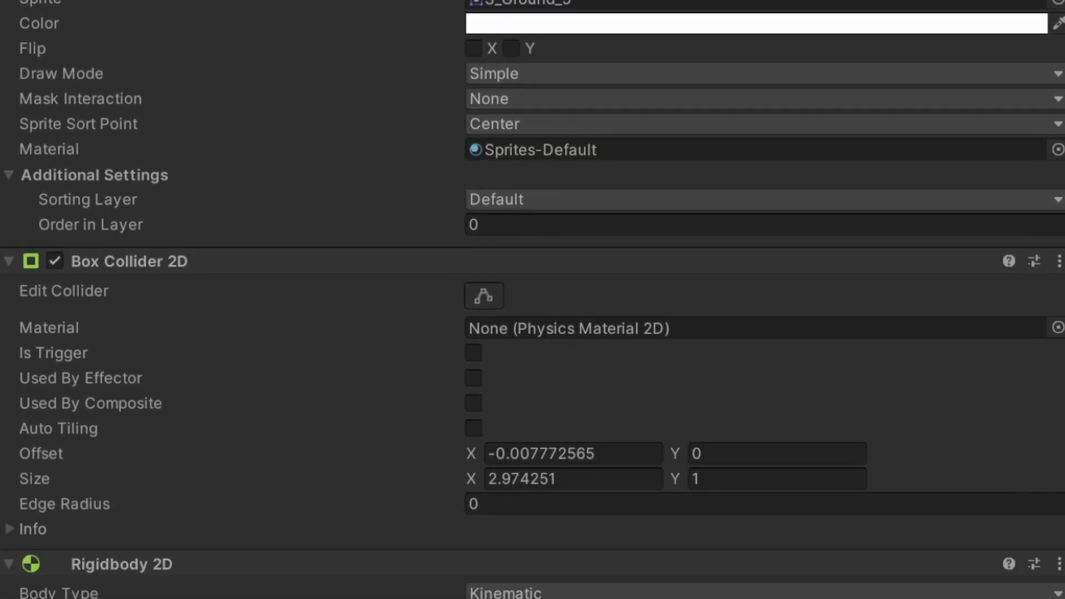
scroll(down, 3)
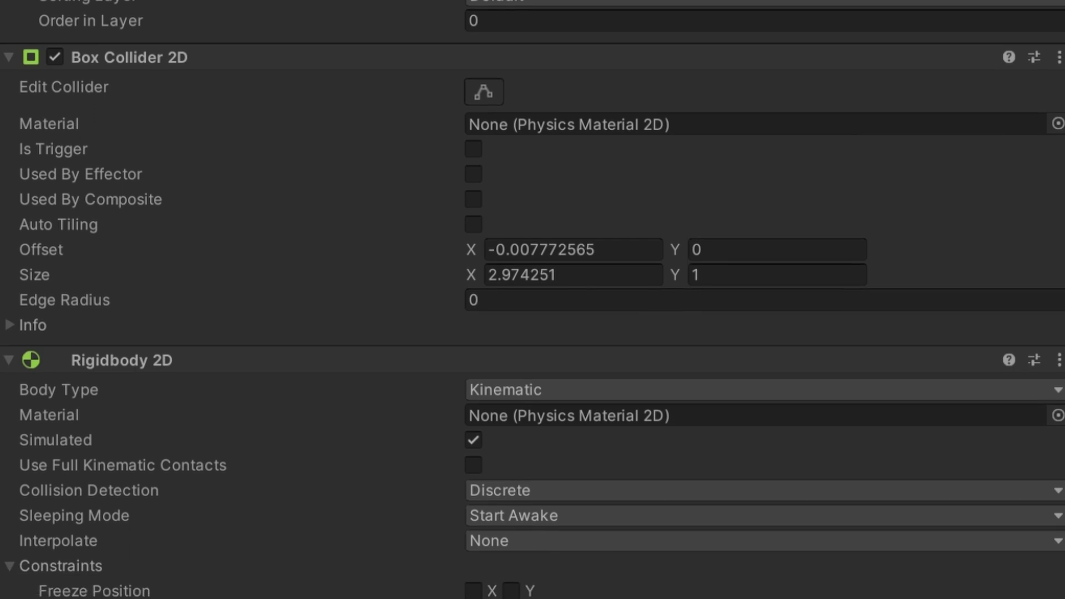
scroll(down, 3)
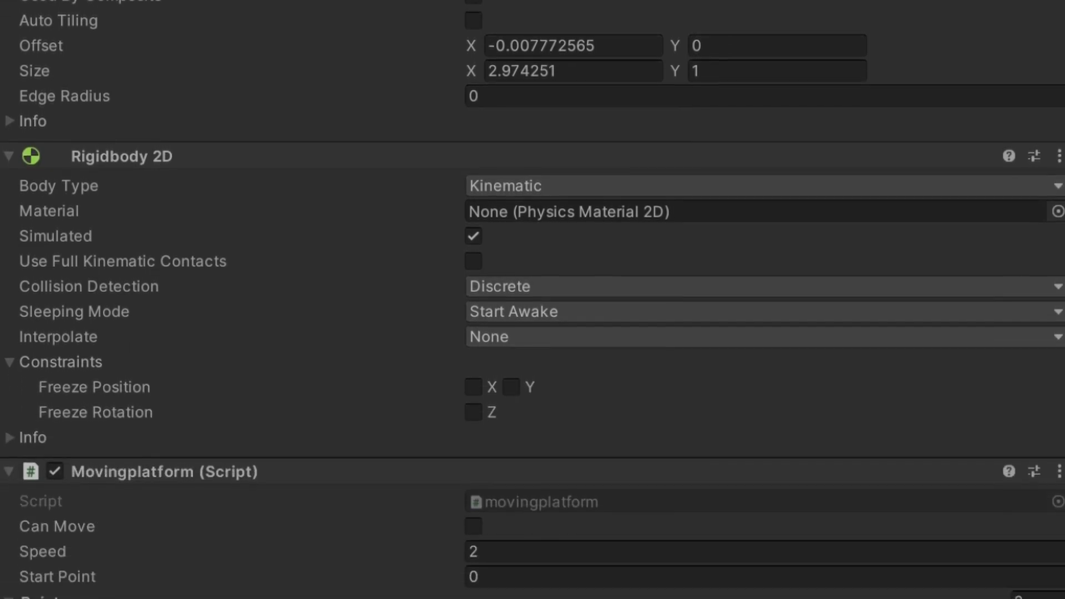
scroll(down, 3)
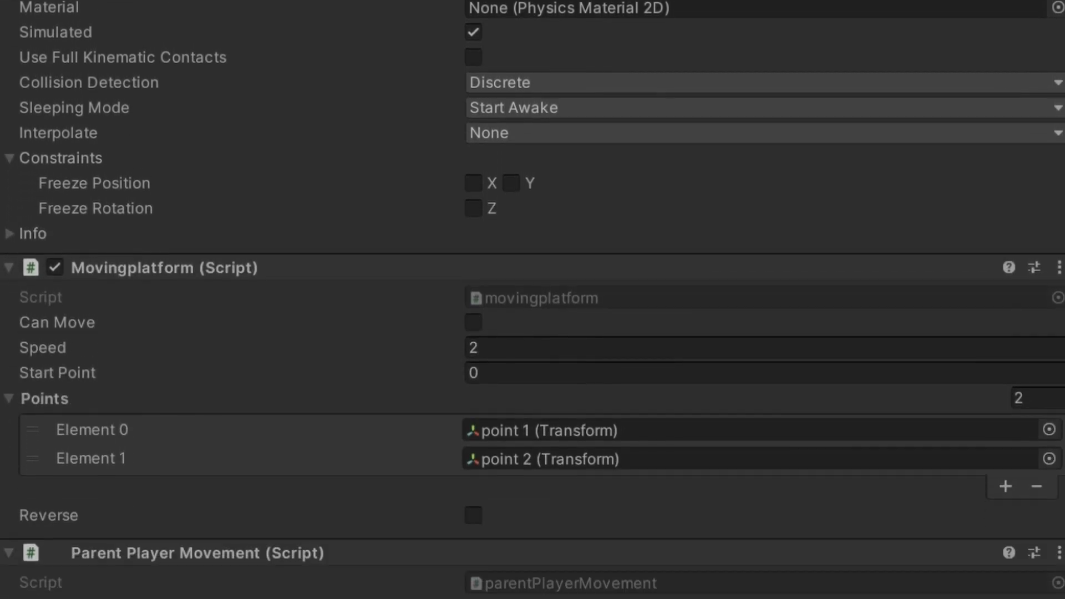
- Enable Can Move and Reverse on the moving platform and play the level showing Coin 0 and Alt Coin 0
click(518, 34)
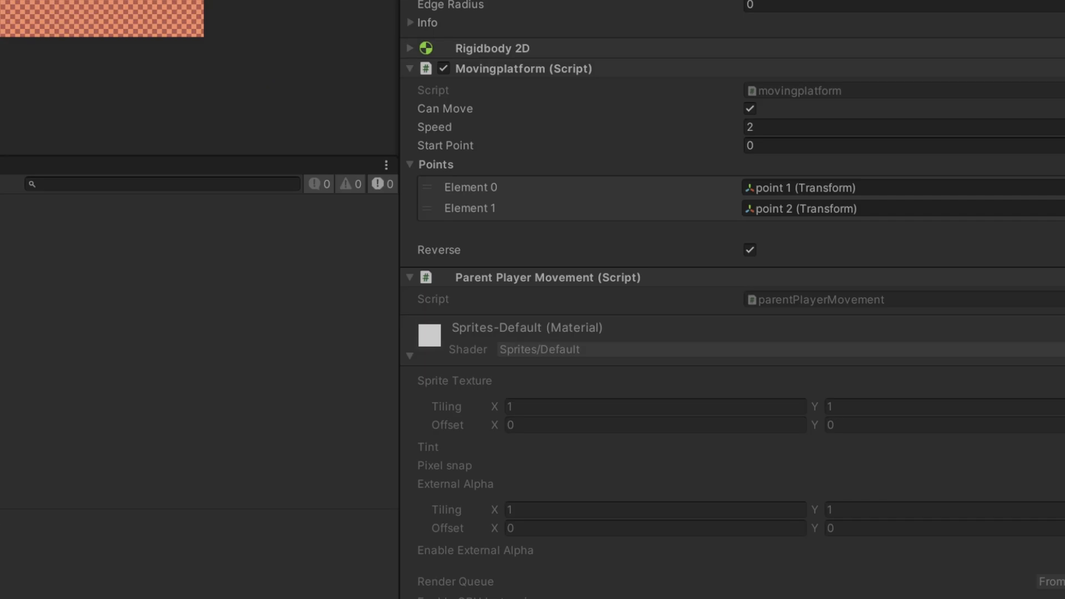
click(749, 250)
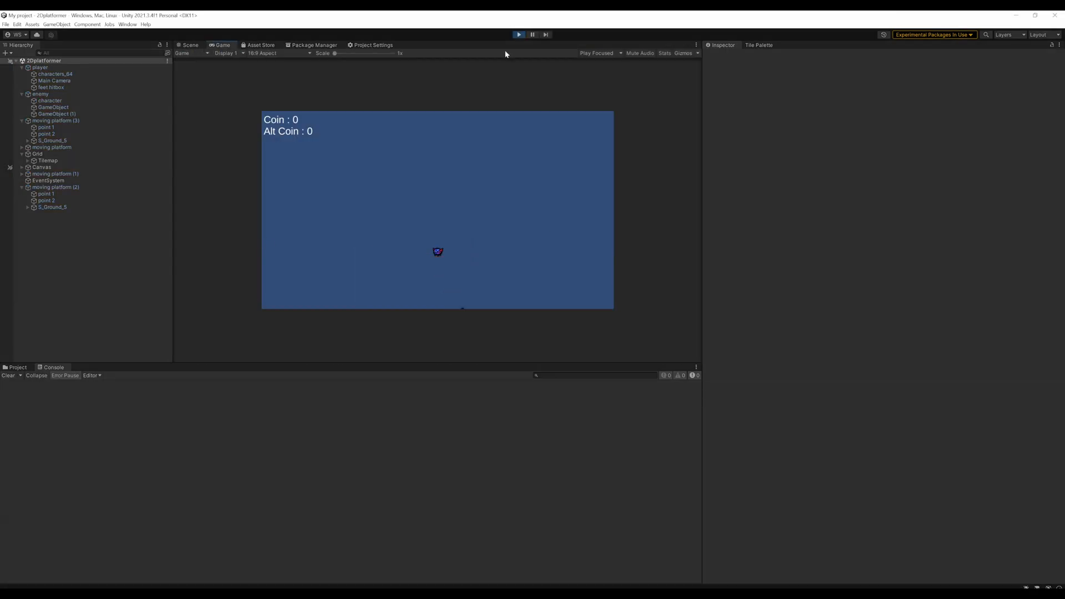
- Run the Pong scene so the ball bounces between the paddles and scores log to the Console
click(518, 34)
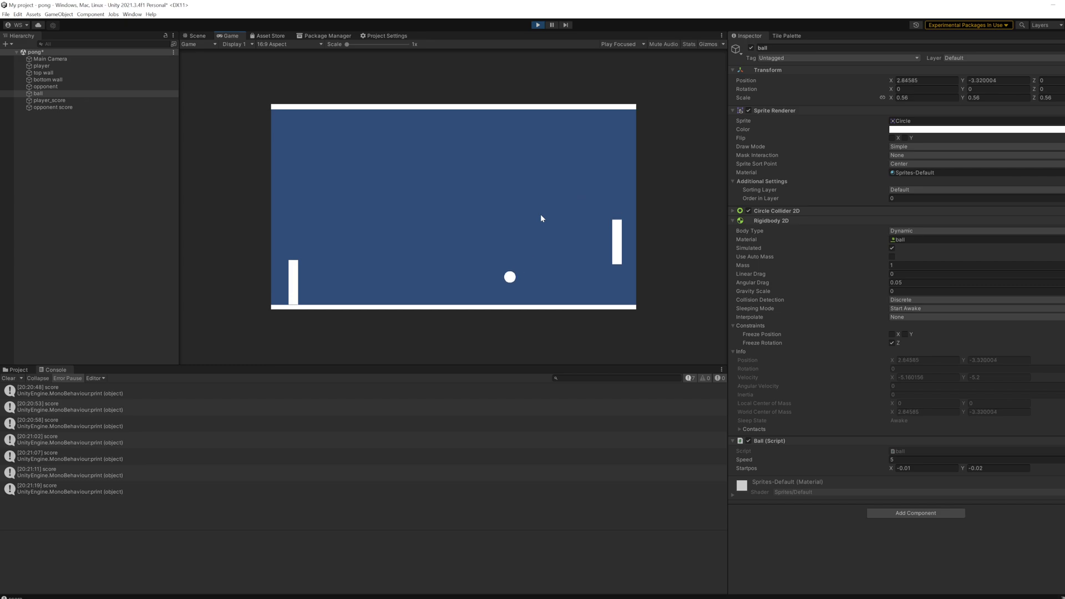
- Stop and restart Play to test the player_score wall's Score_counter with Ball assigned
click(537, 26)
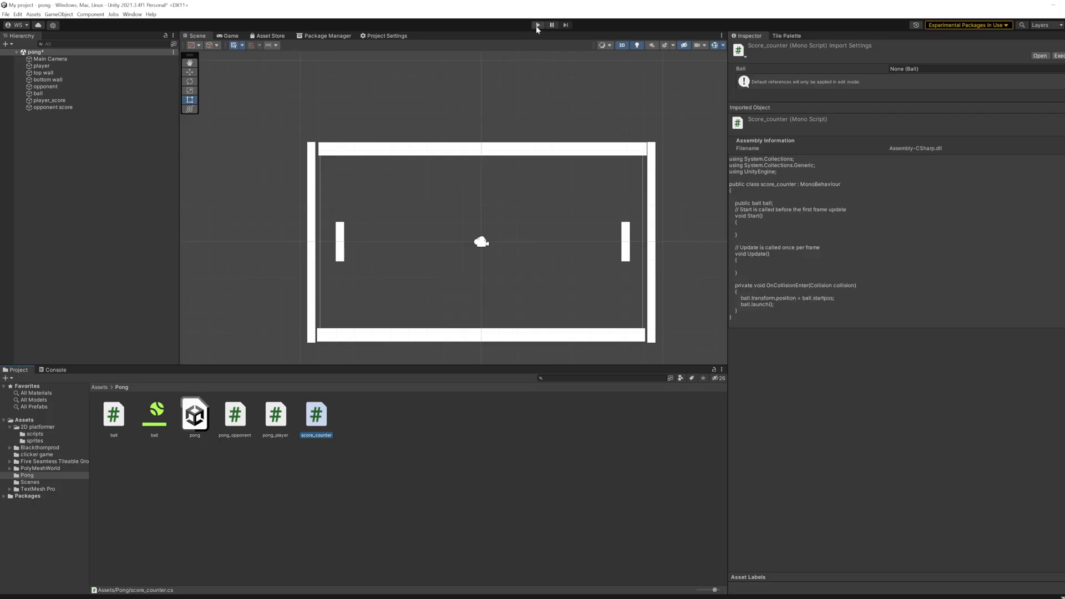
click(537, 25)
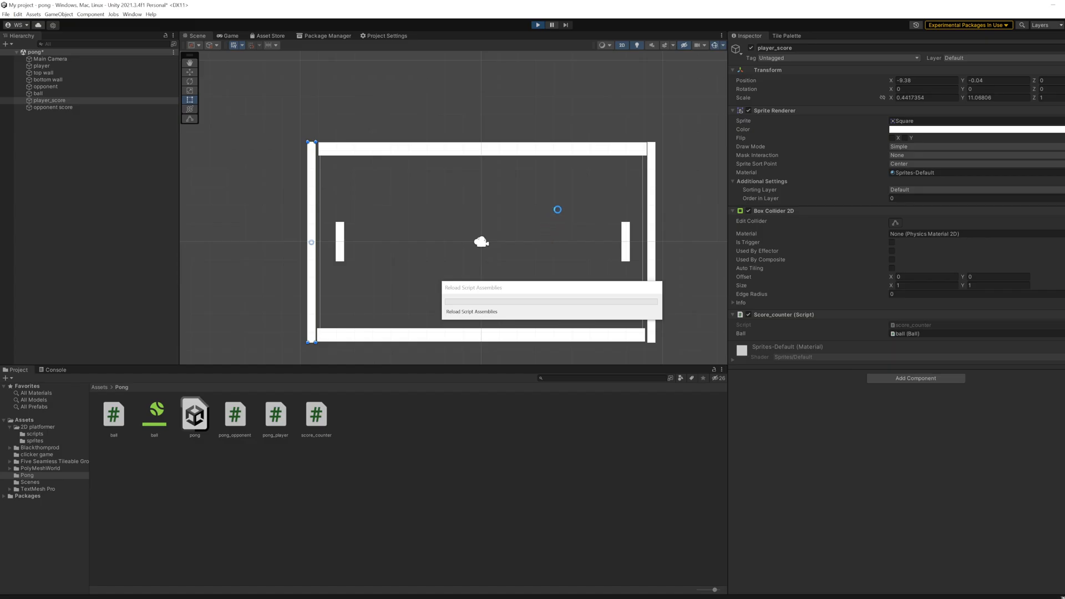
- Stop Play before editing the pong_opponent script's Update position assignment
click(537, 26)
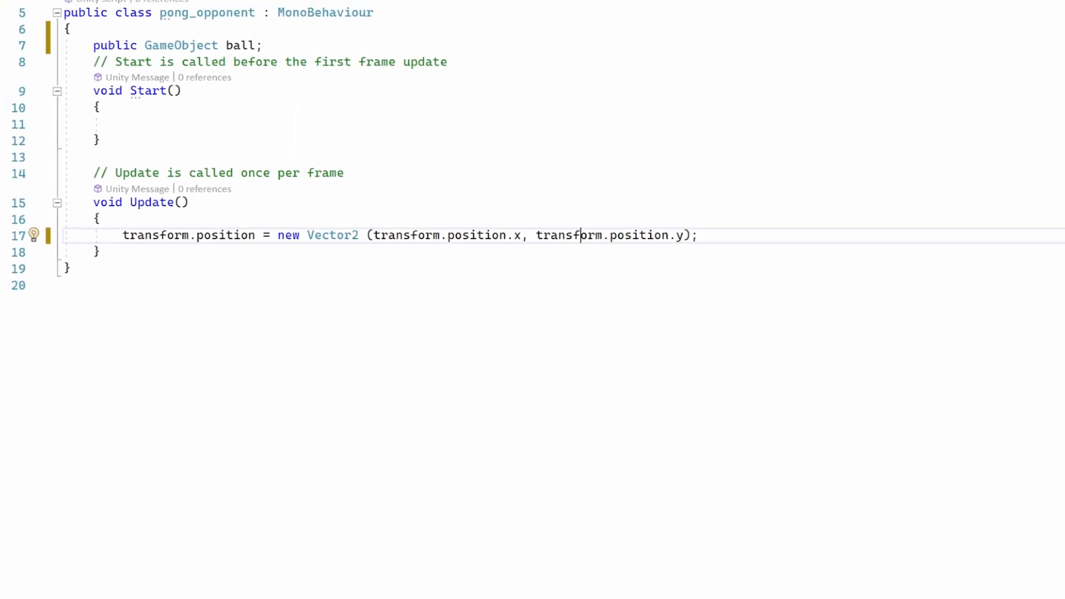
- Write the condition transform.position.y > ball.transform.position.y for the opponent's up/down velocity
scroll(up, 3)
text(} else if()
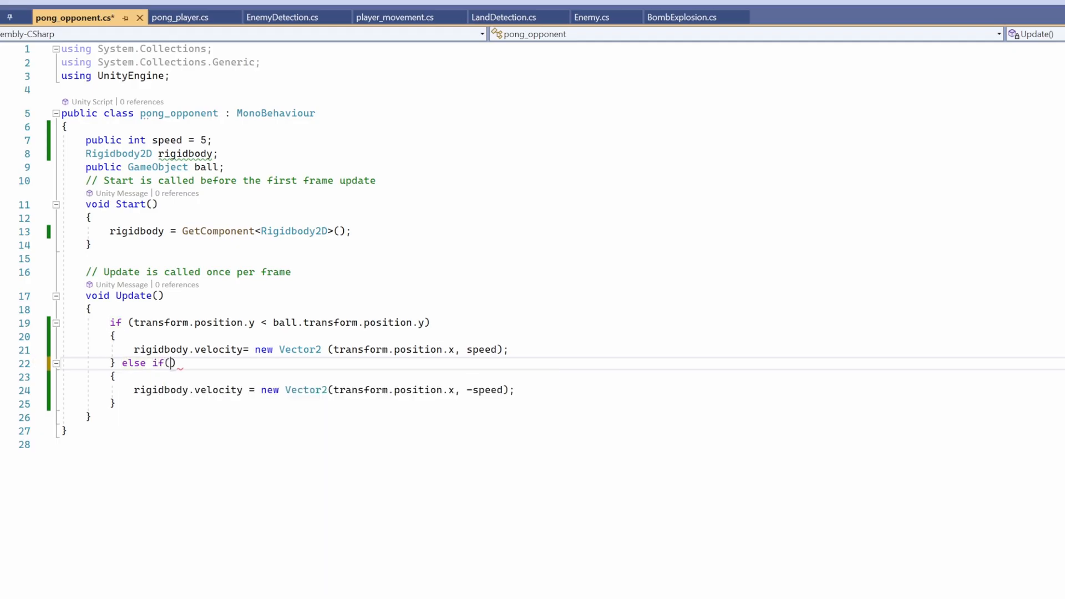
text(transform.position.y > ball.transform.position.y)
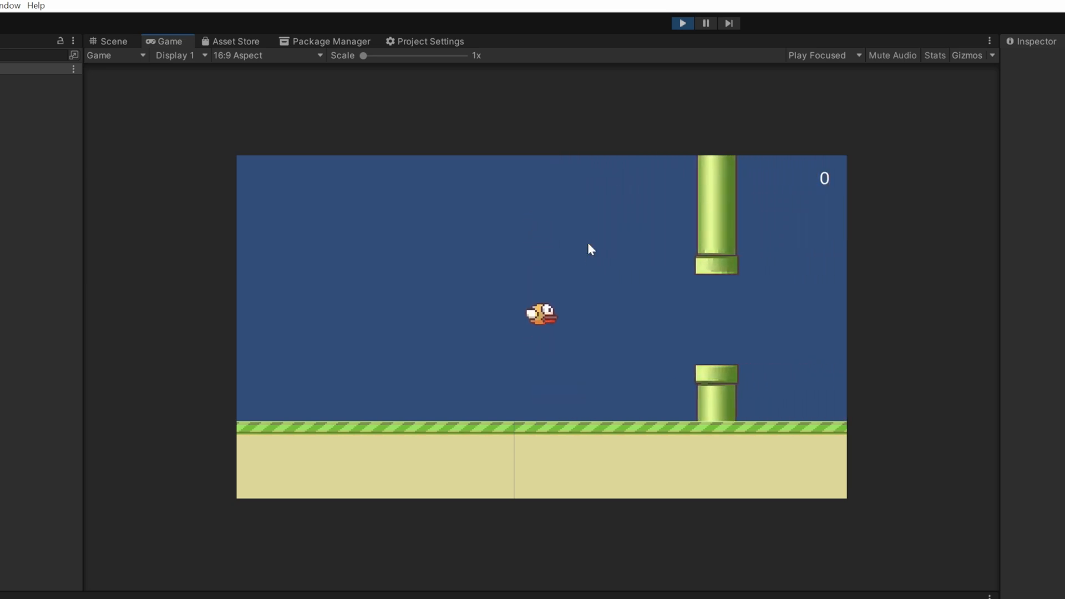
- Adjust the pipes prefab root and its upper pipe sprite
click(683, 23)
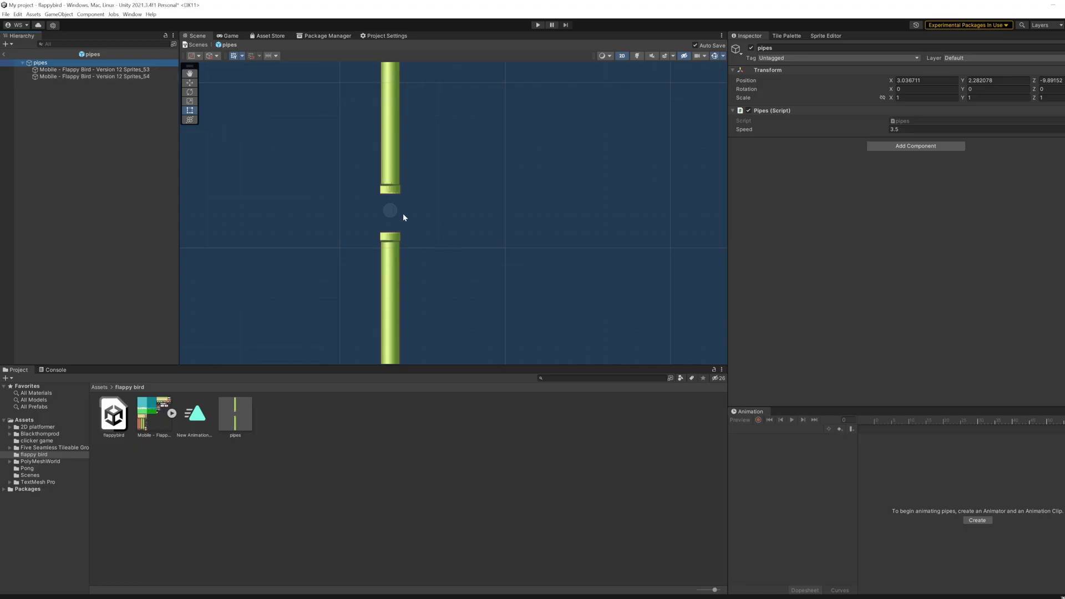
click(94, 69)
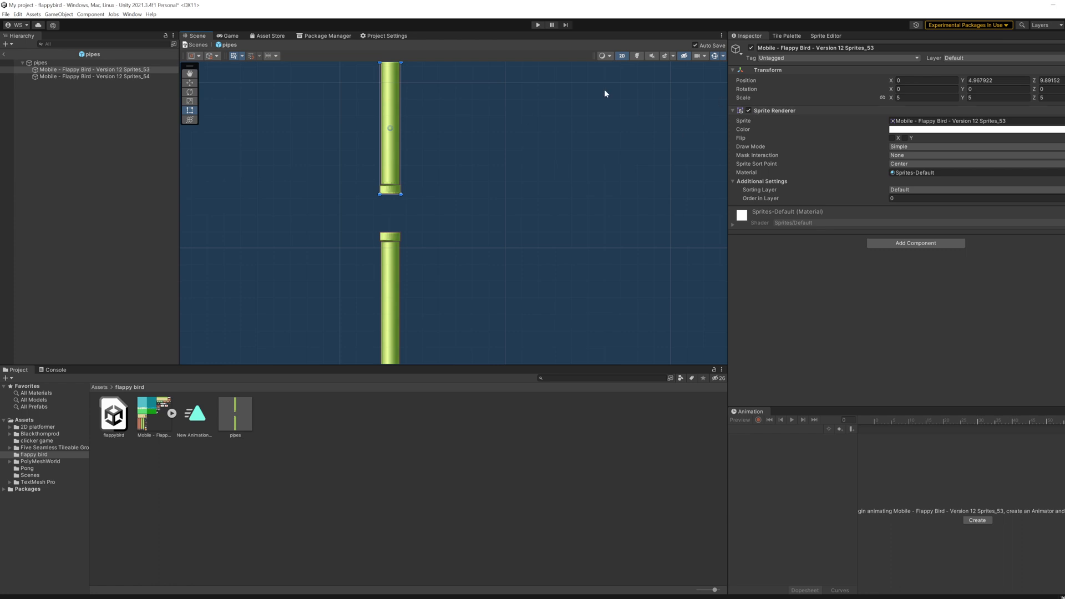
mouse_move(714, 56)
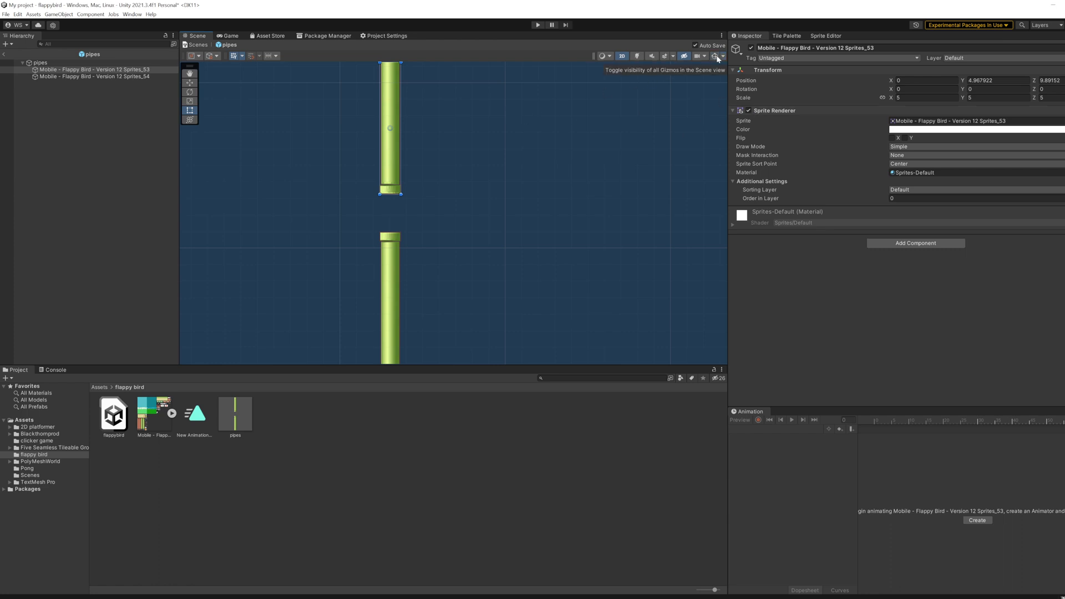
click(189, 83)
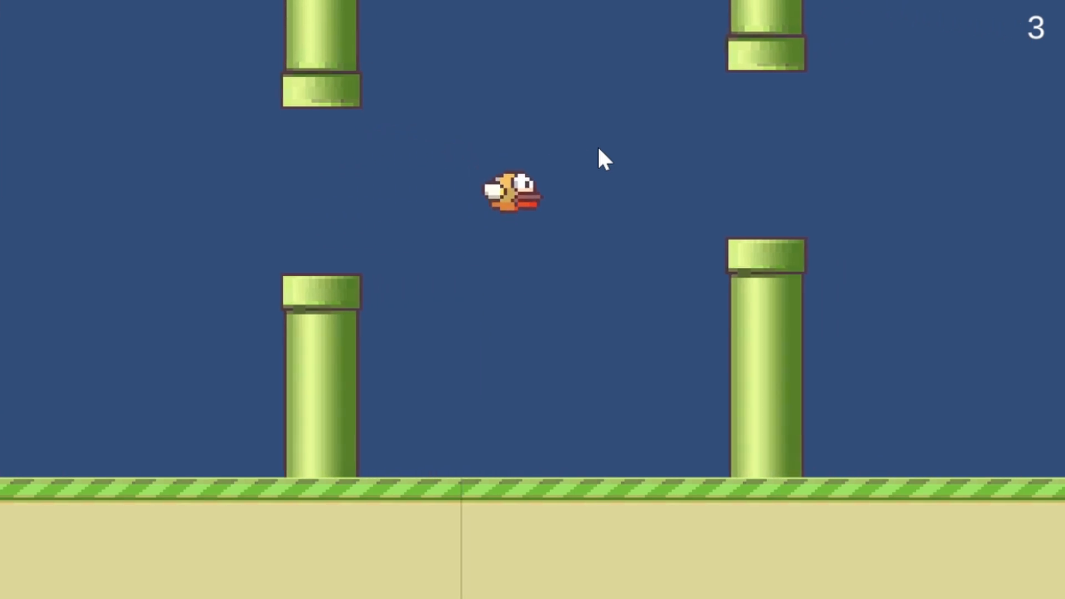
- Play-test the pipe spawner to score 3, then reselect the upper pipe sprite
click(536, 24)
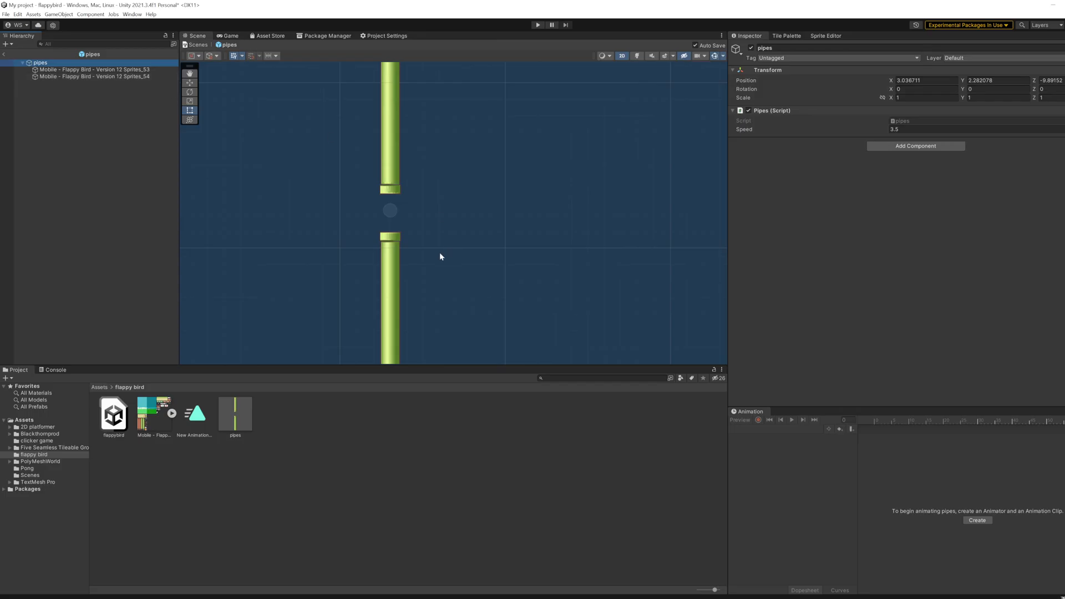
click(94, 68)
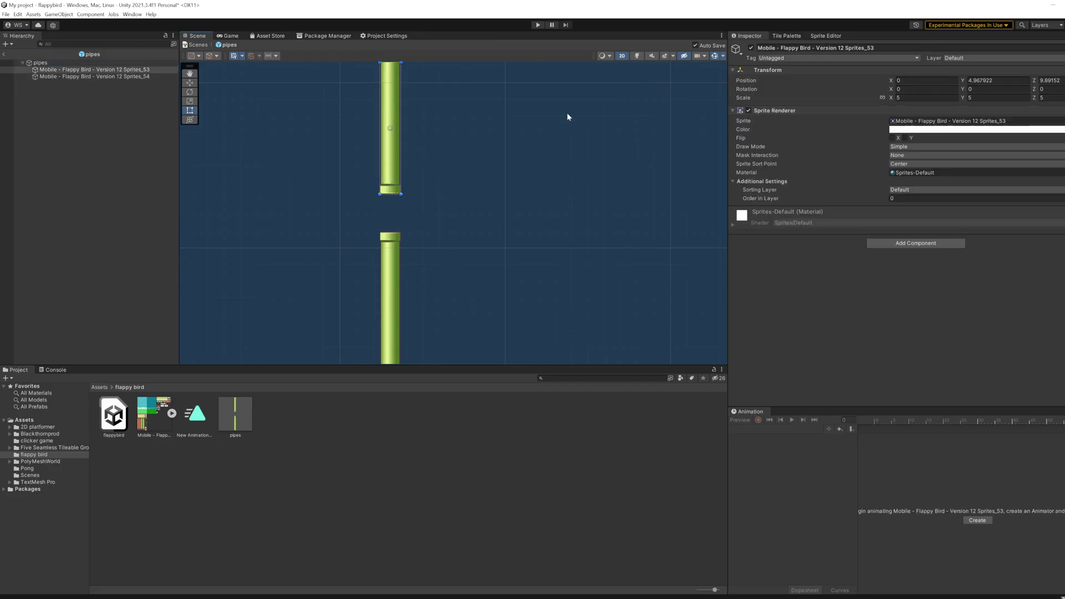
mouse_move(713, 55)
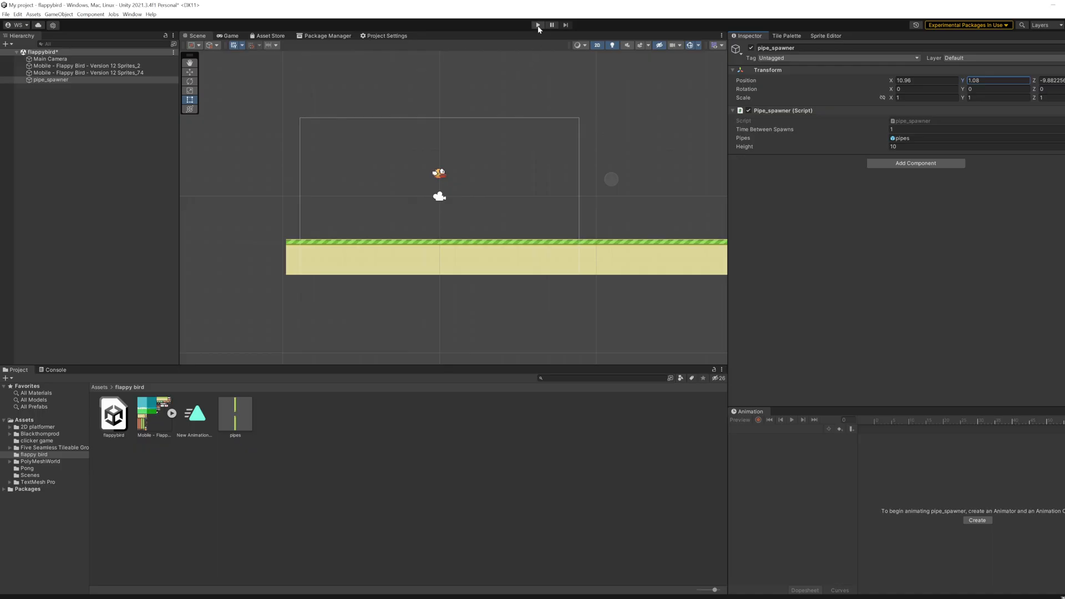
- Briefly run the Flappy Bird scene to check the spawner before editing the position script
click(537, 26)
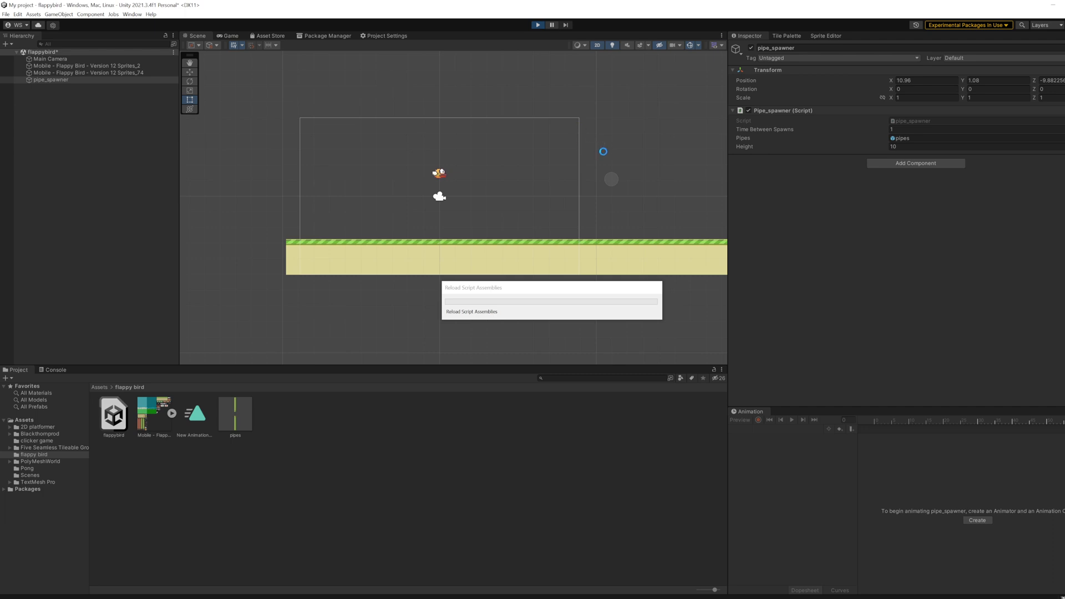
click(537, 25)
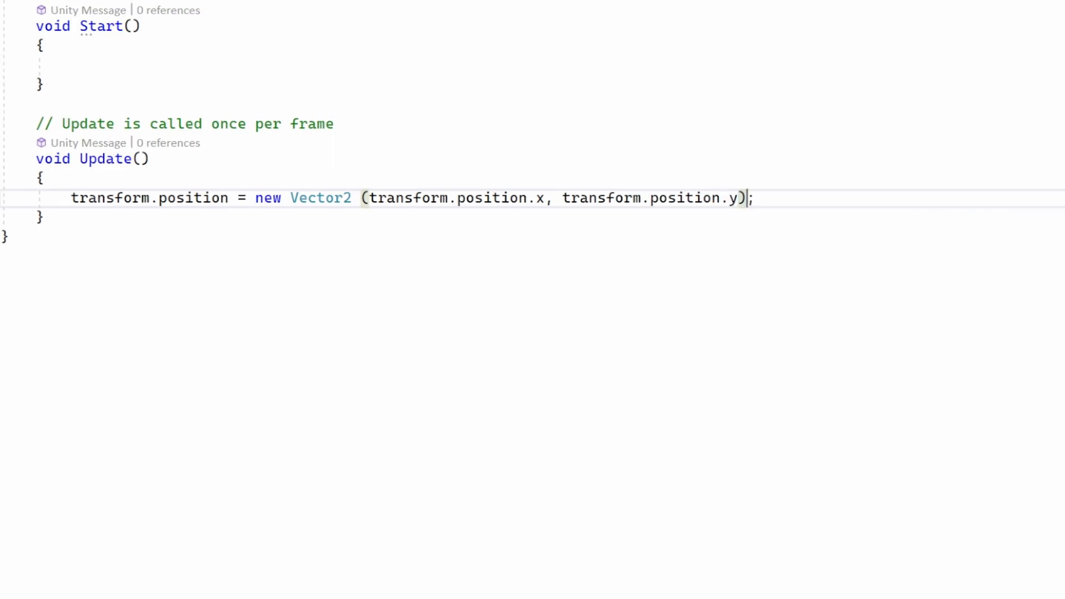
scroll(up, 3)
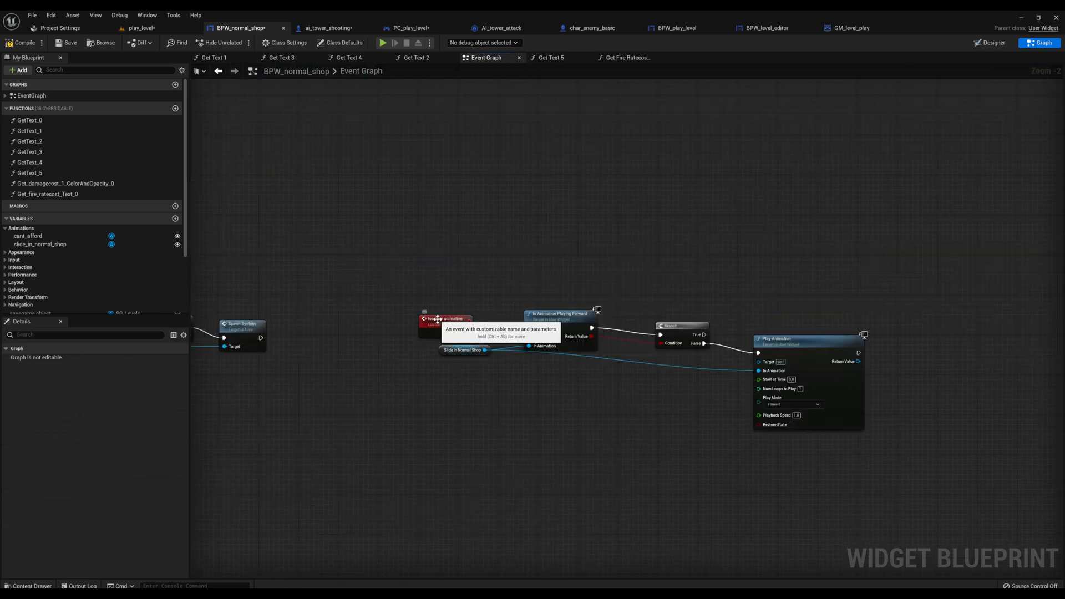
- Inspect the too poor animation custom event and compile BPW_normal_shop, reporting one binding error
click(445, 314)
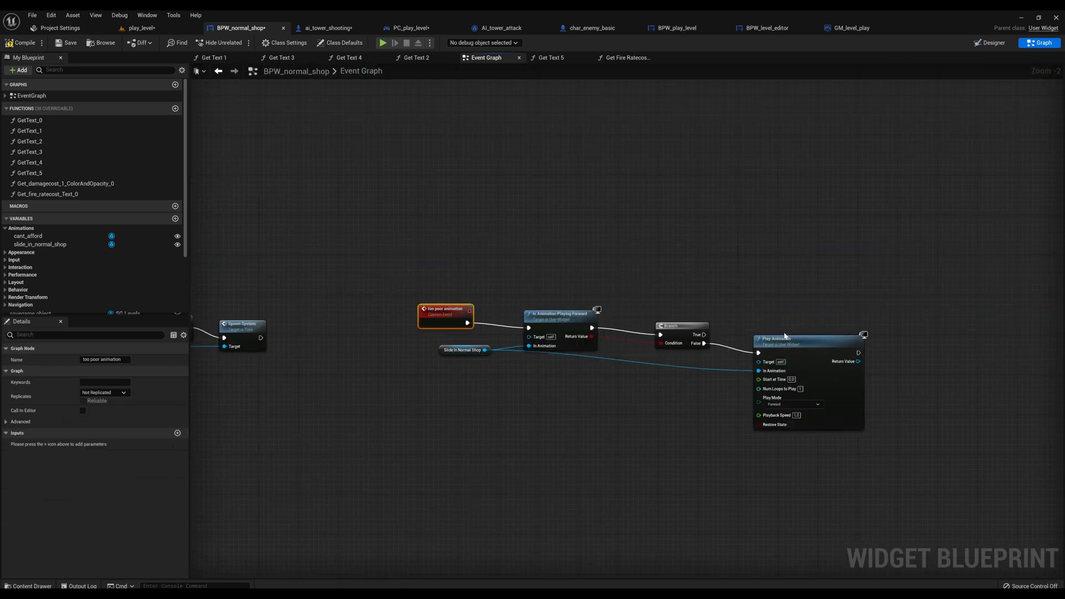
mouse_move(557, 314)
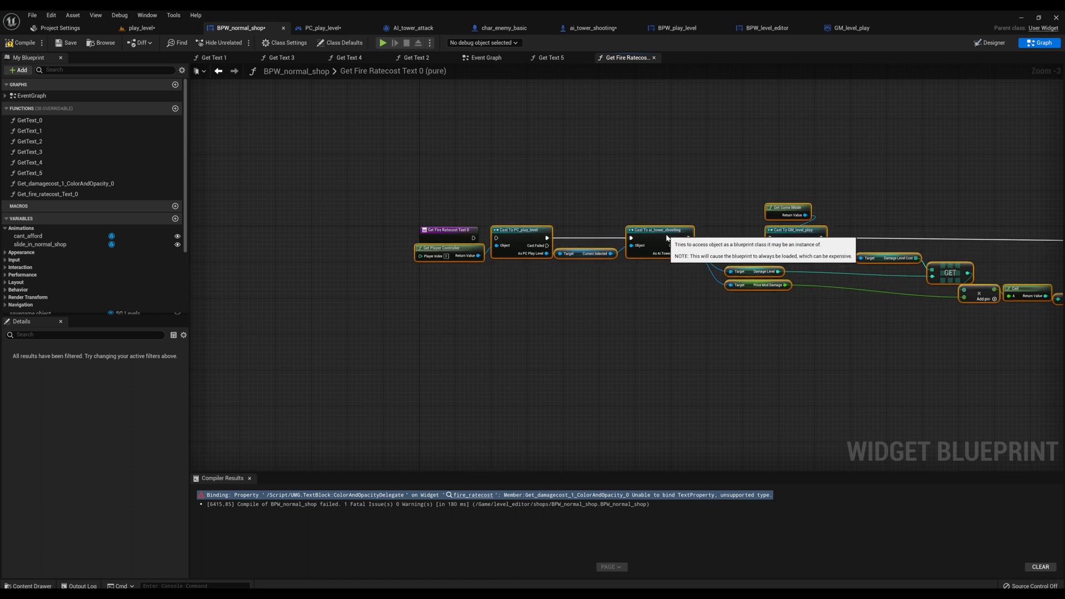
click(487, 58)
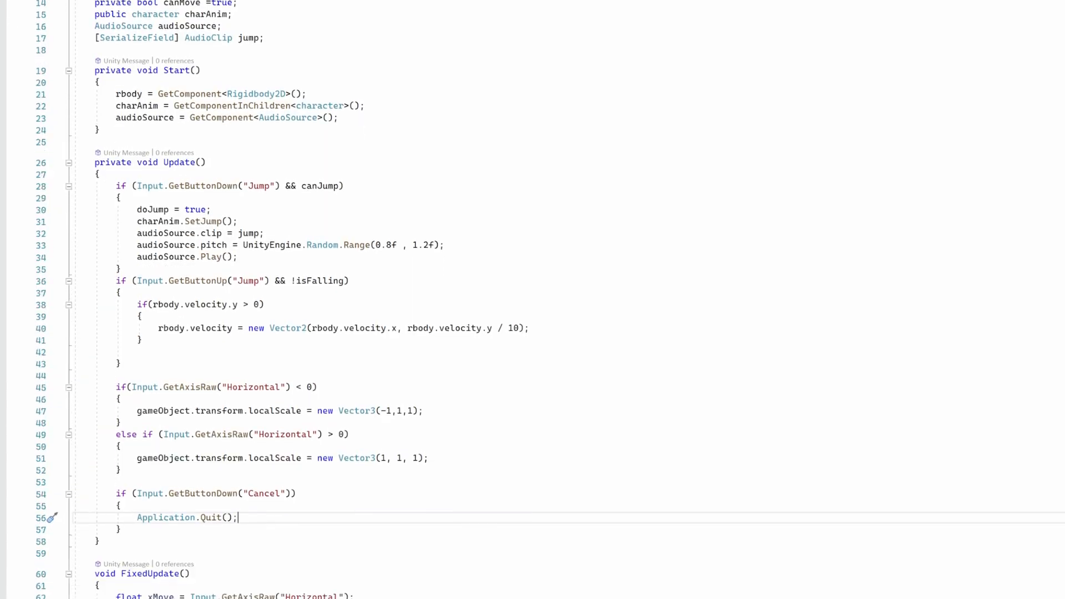
scroll(down, 3)
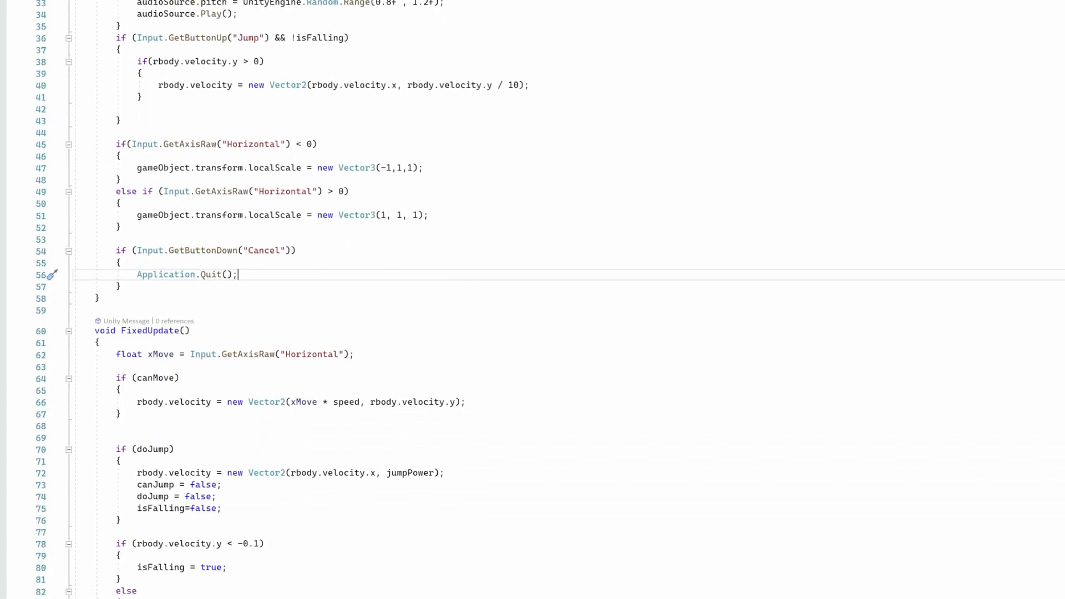
scroll(down, 3)
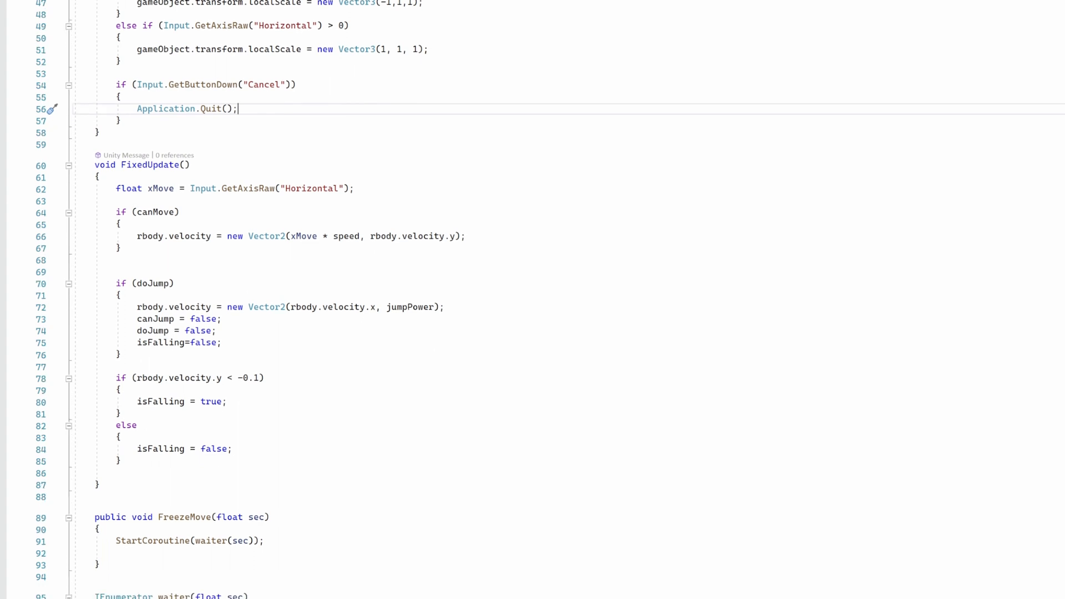
scroll(down, 3)
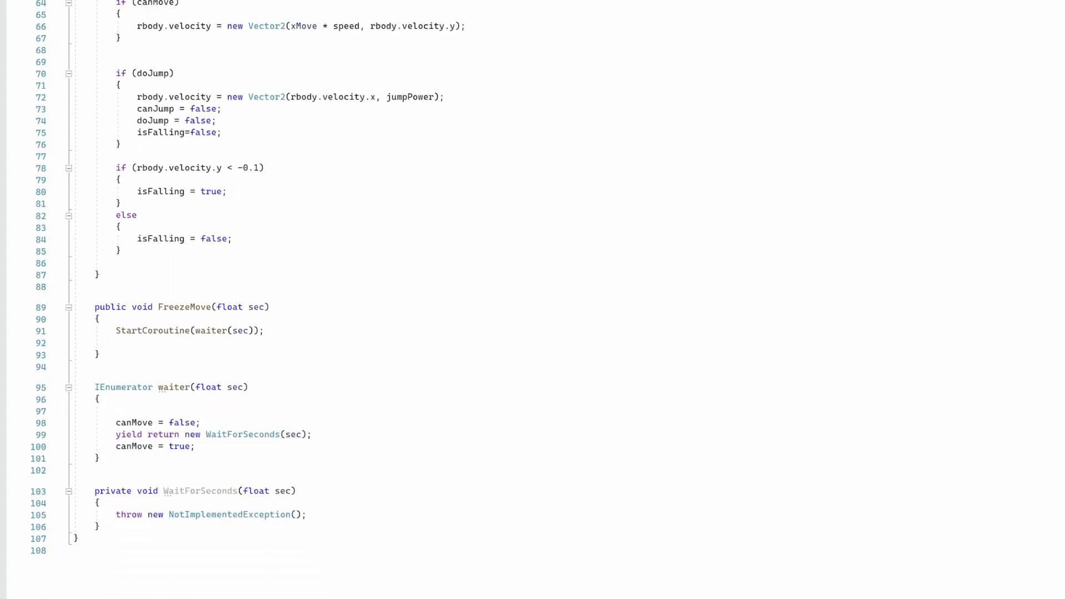
scroll(down, 3)
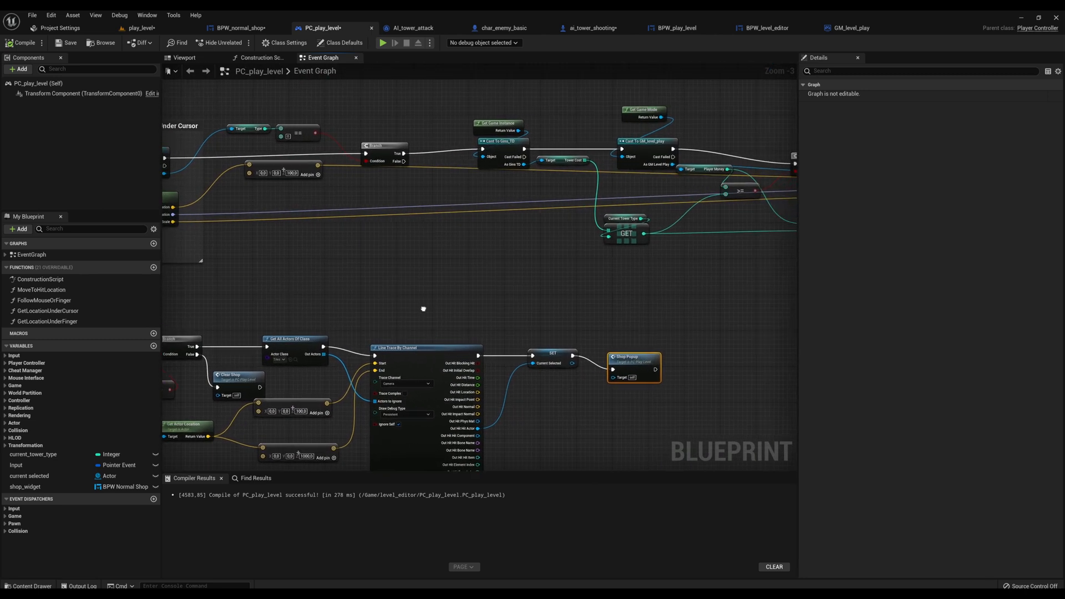
scroll(down, 3)
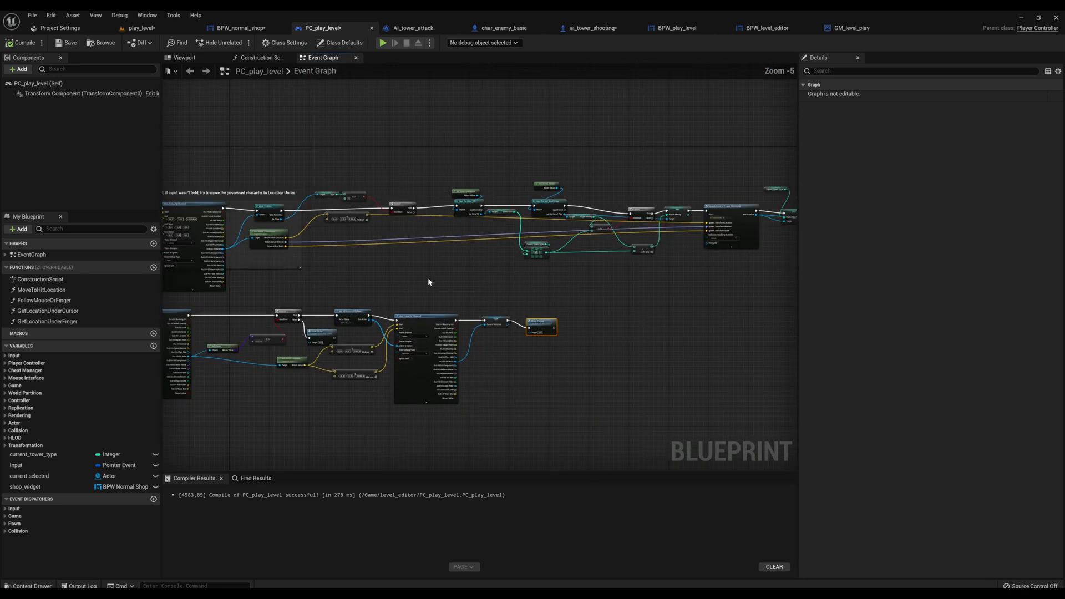